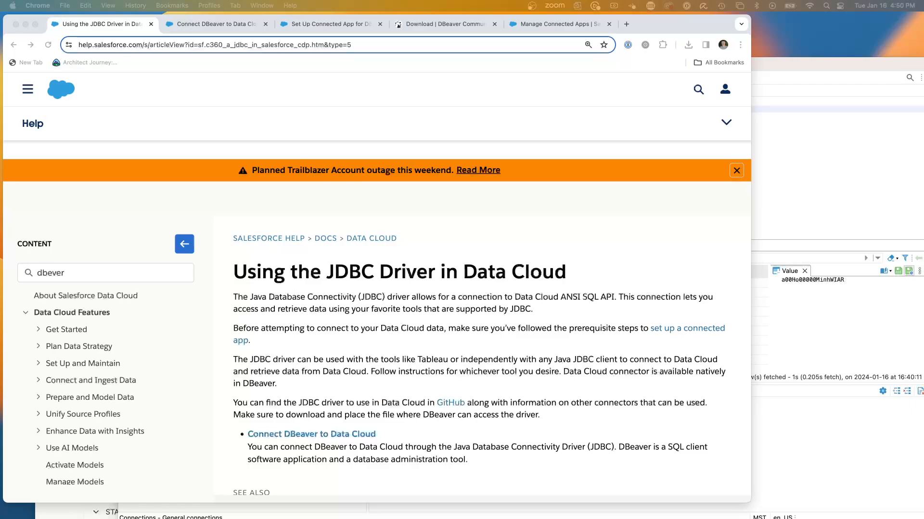
Scroll through the JDBC Driver article and the Connect DBeaver to Data Cloud article down to its numbered setup steps
scroll(down, 3)
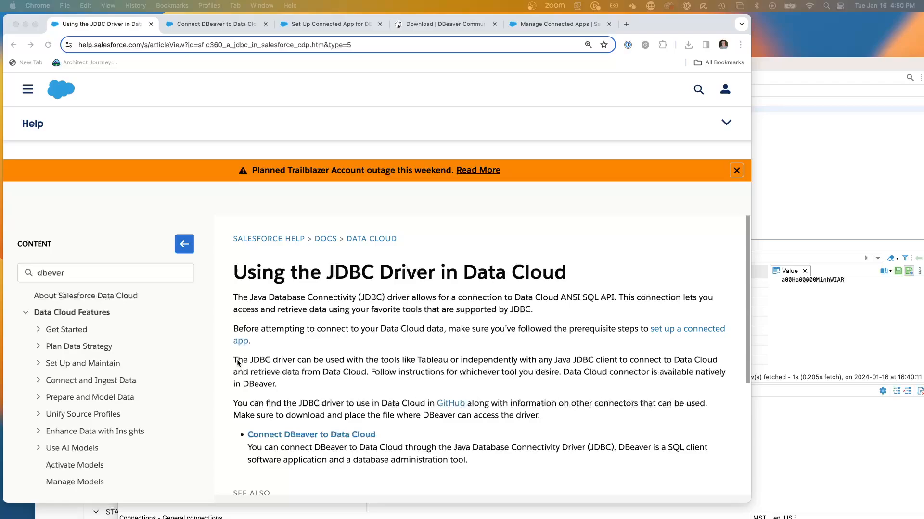
mouse_move(197, 377)
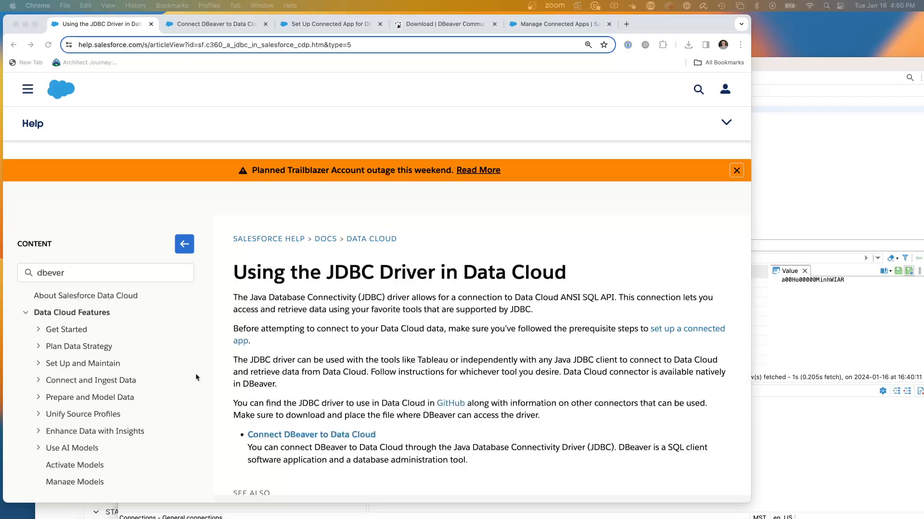
mouse_move(452, 421)
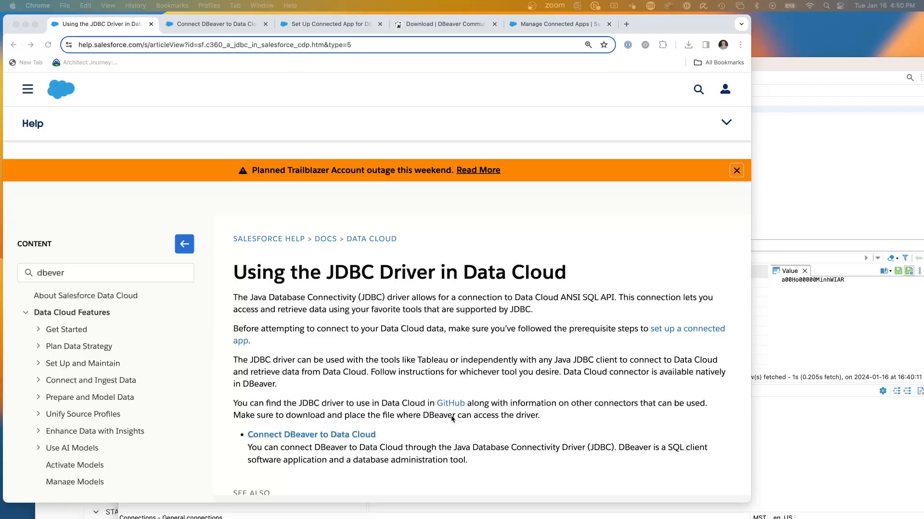
scroll(down, 3)
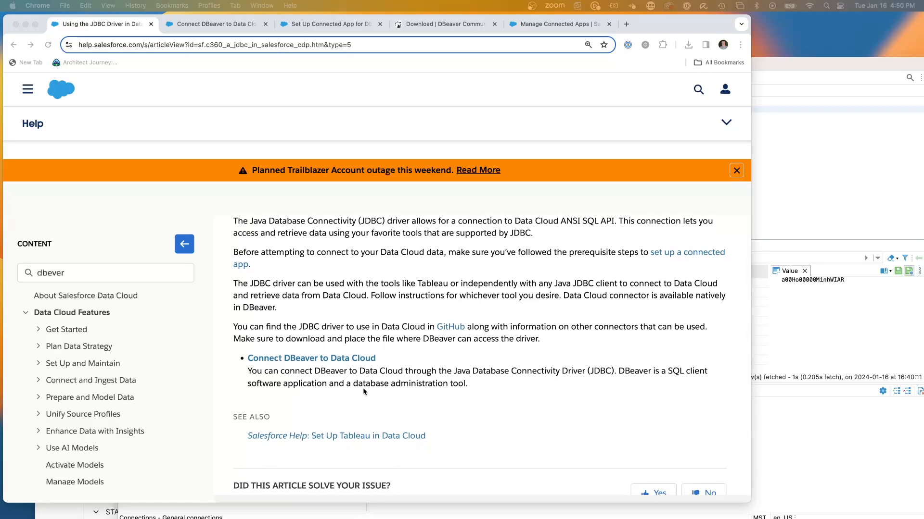
mouse_move(551, 177)
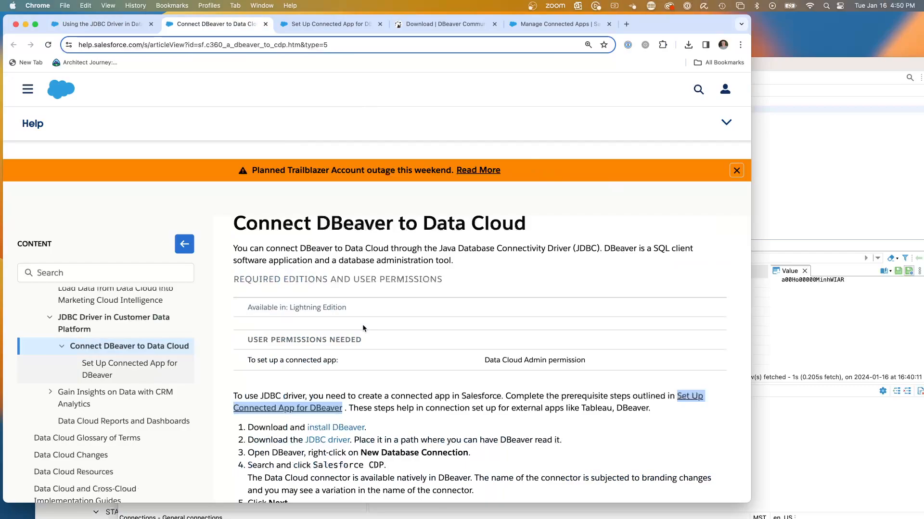
scroll(down, 3)
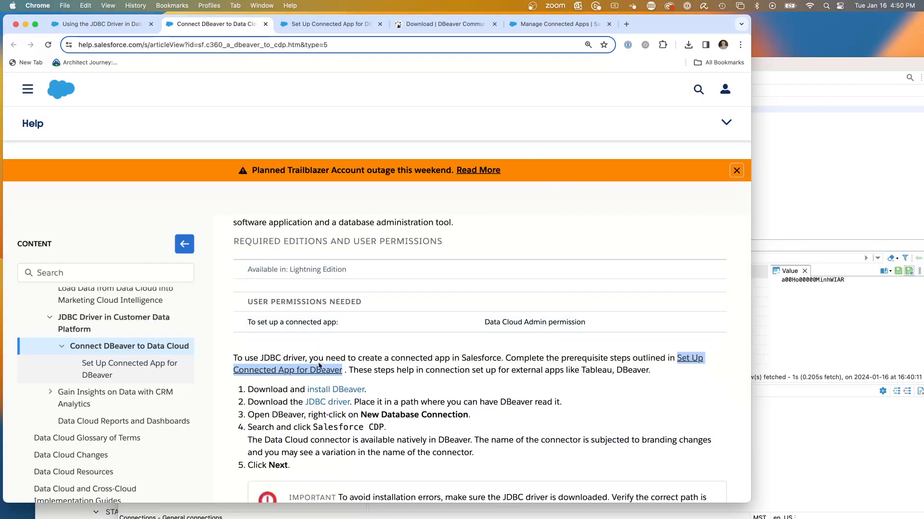
mouse_move(470, 333)
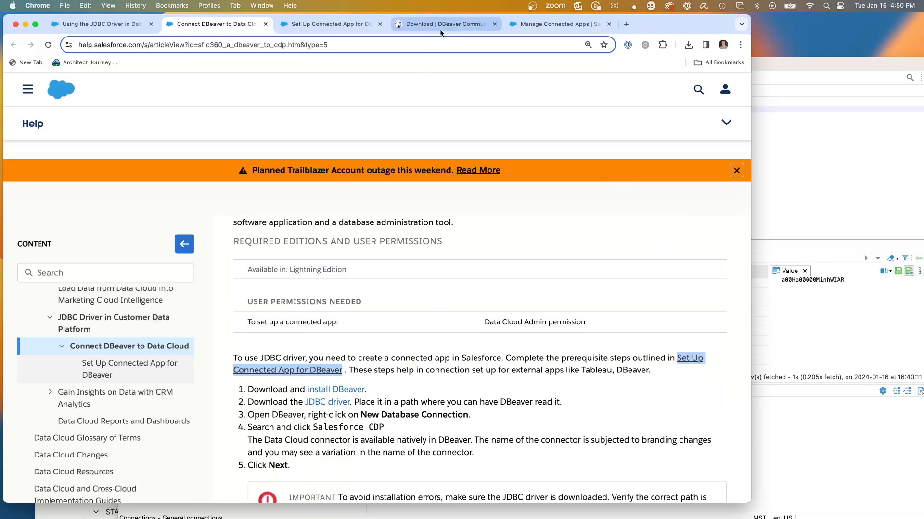
Show the dbeaver.io/download page listing DBeaver Community 23.3.2 and PRO 23.3
click(440, 23)
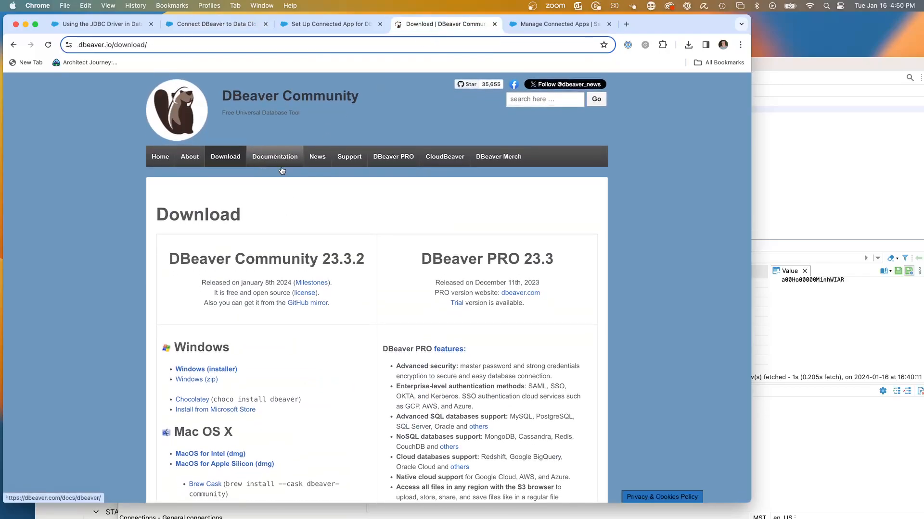
mouse_move(659, 422)
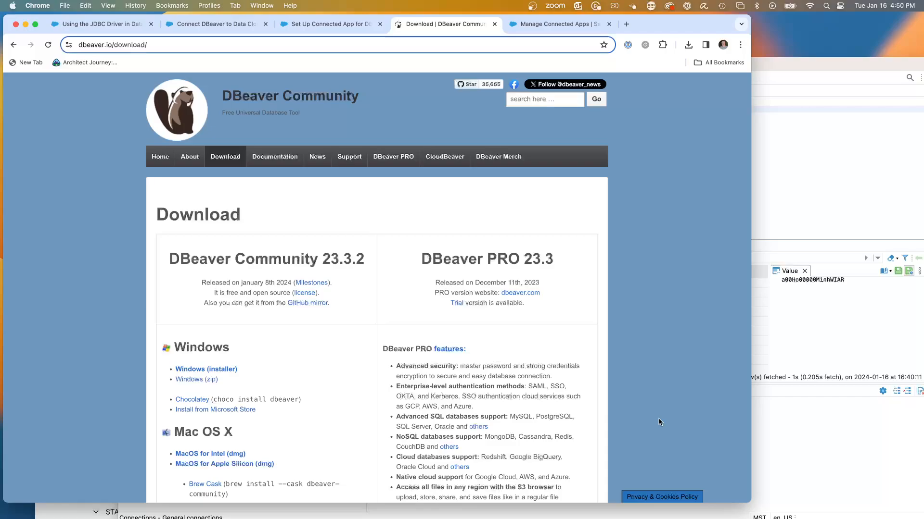
mouse_move(629, 327)
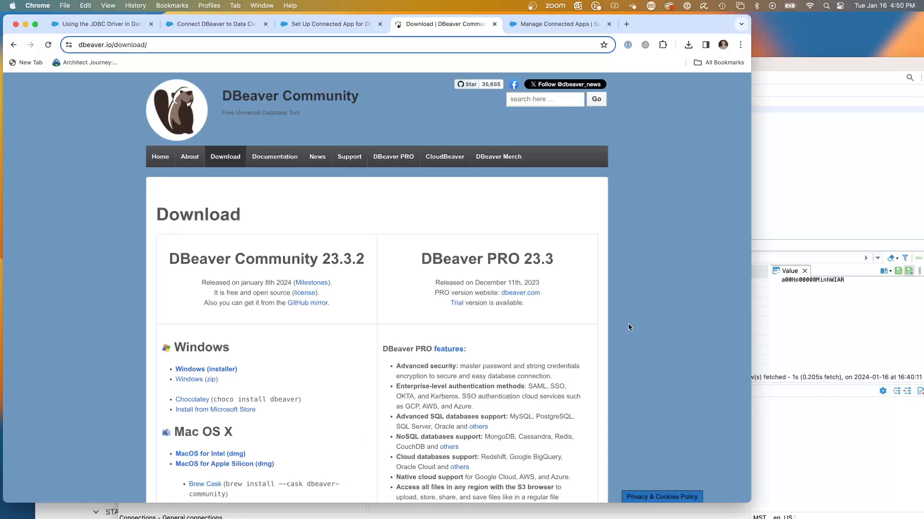
mouse_move(547, 168)
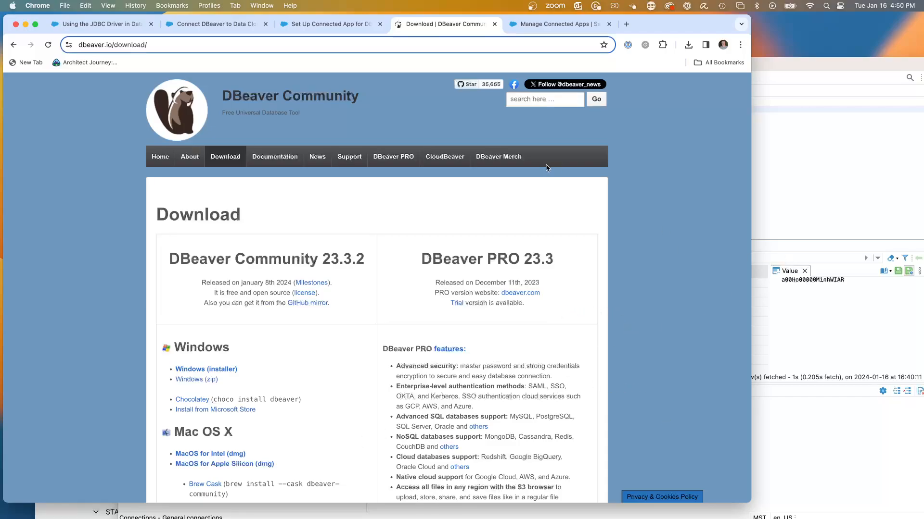
Return to the Connect DBeaver to Data Cloud article and reach its Download and install DBeaver steps
click(215, 23)
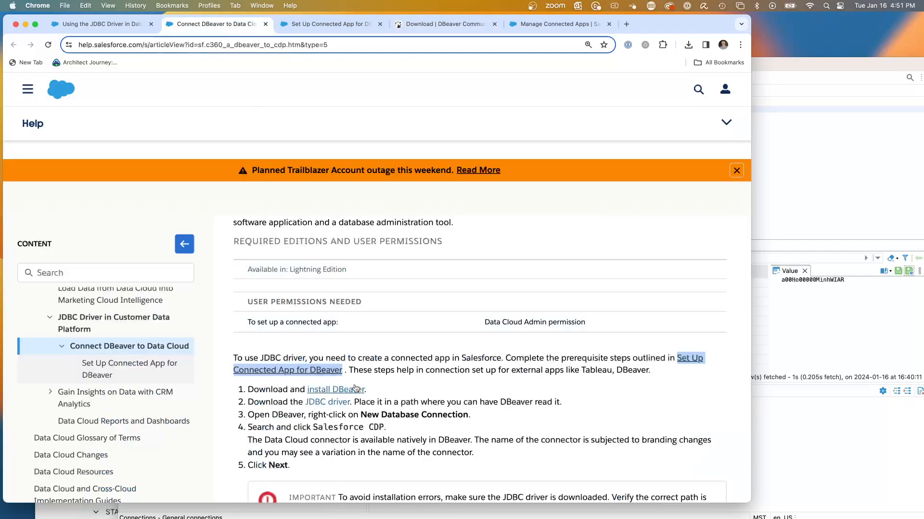
scroll(down, 3)
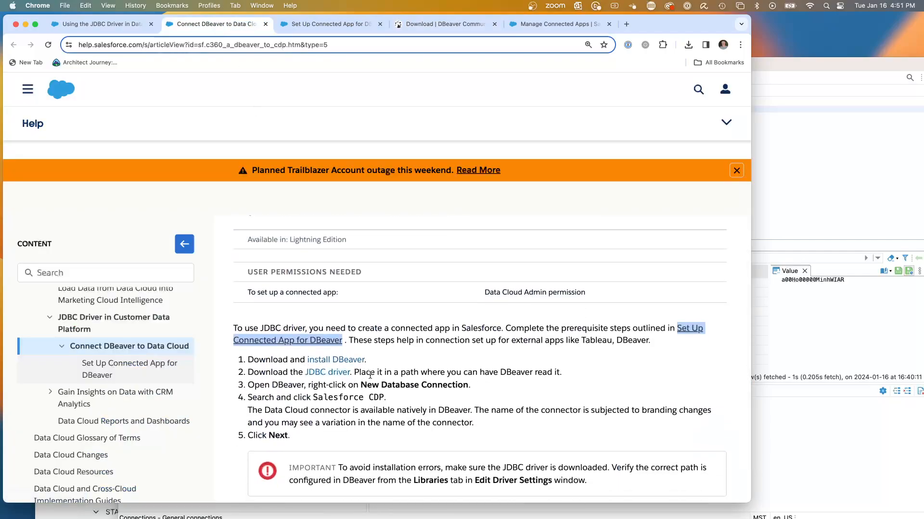
mouse_move(396, 354)
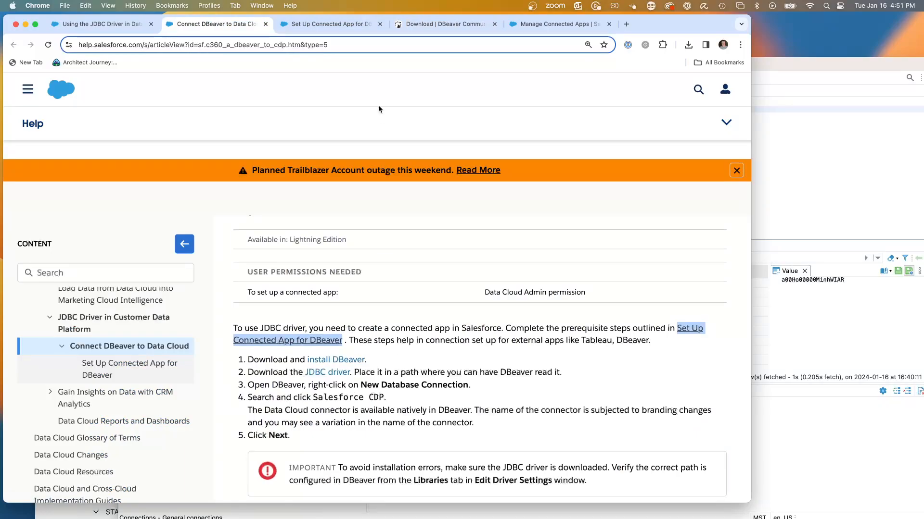
mouse_move(720, 42)
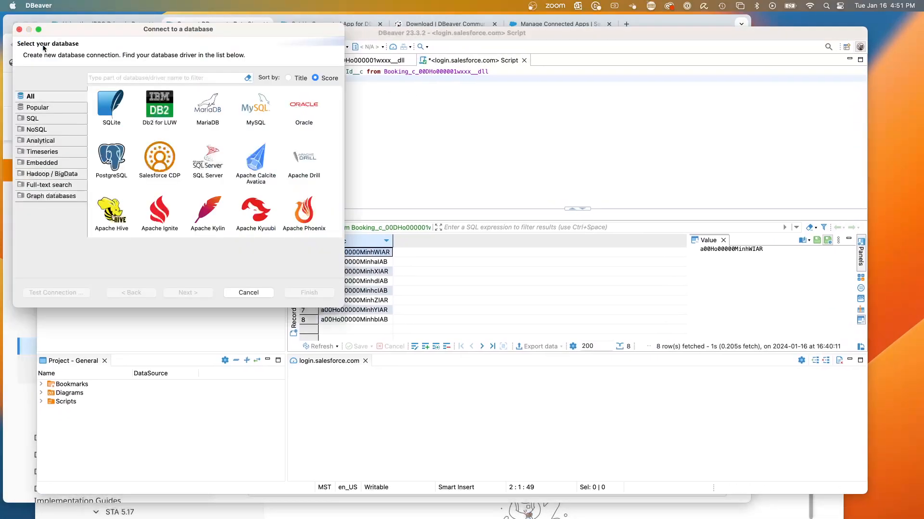
mouse_move(264, 161)
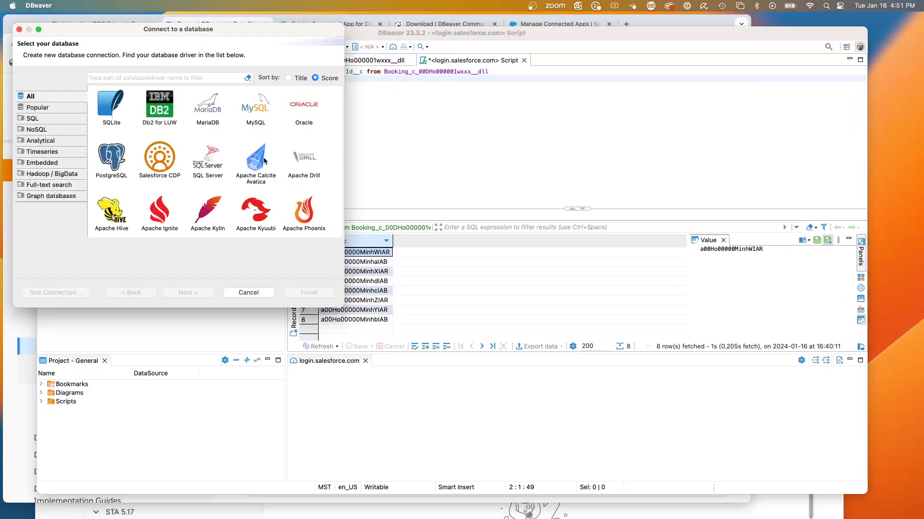
Select Salesforce CDP as the driver in DBeaver's Connect to a database wizard, then bring the browser forward
click(160, 160)
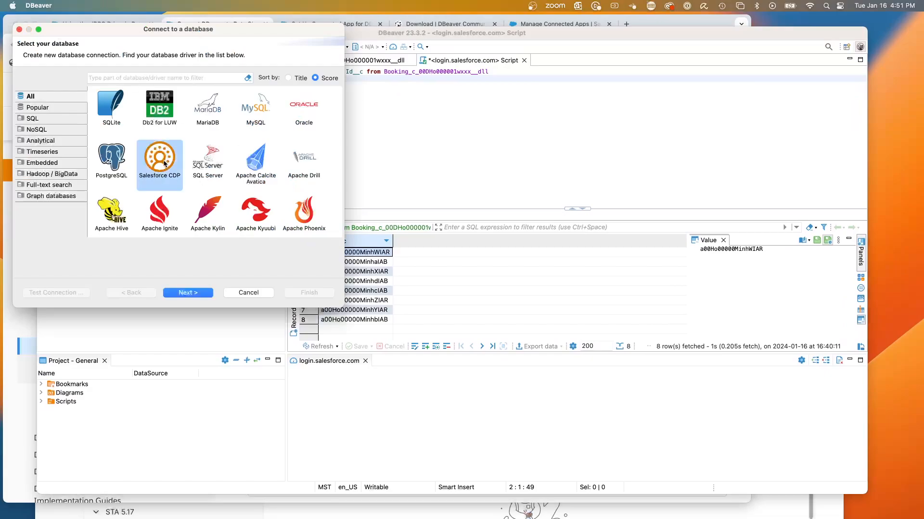
mouse_move(174, 170)
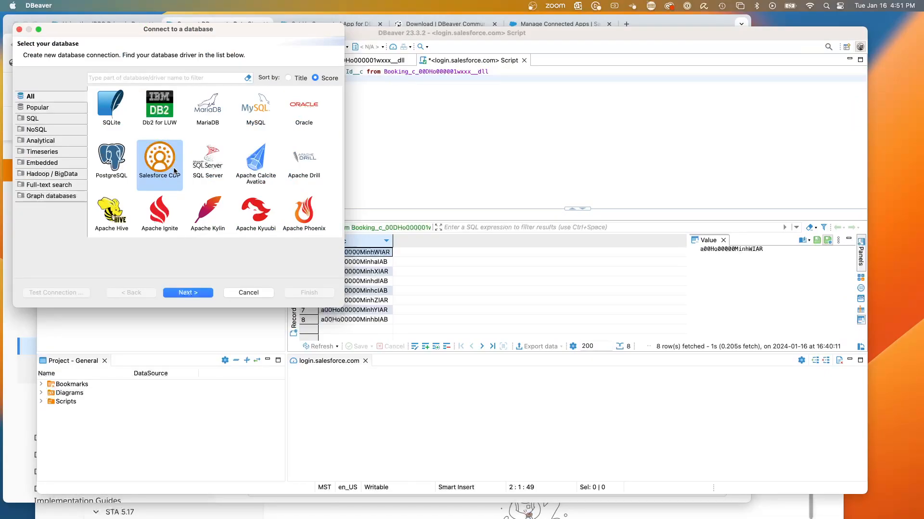
mouse_move(171, 173)
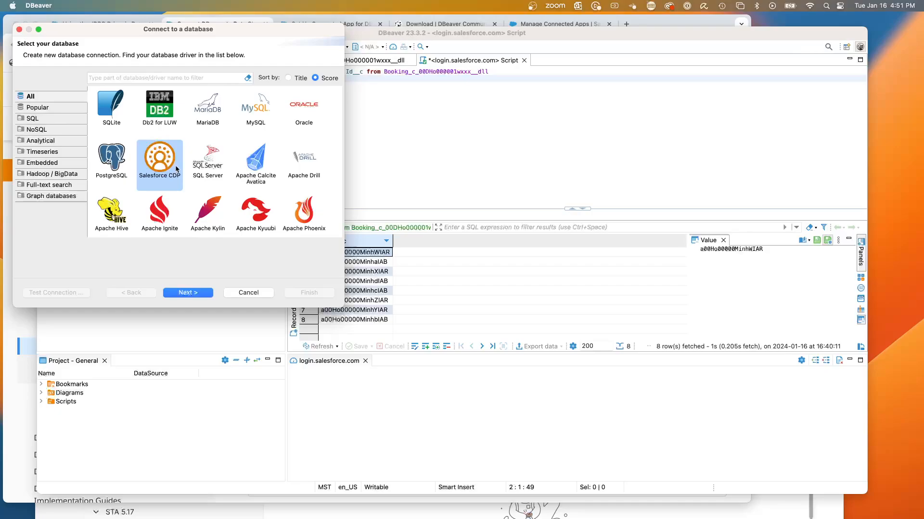
mouse_move(198, 181)
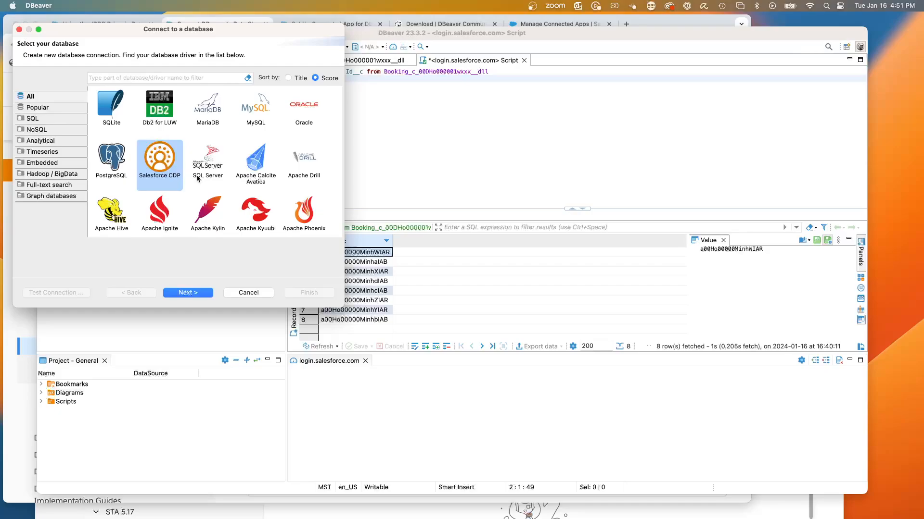
mouse_move(207, 164)
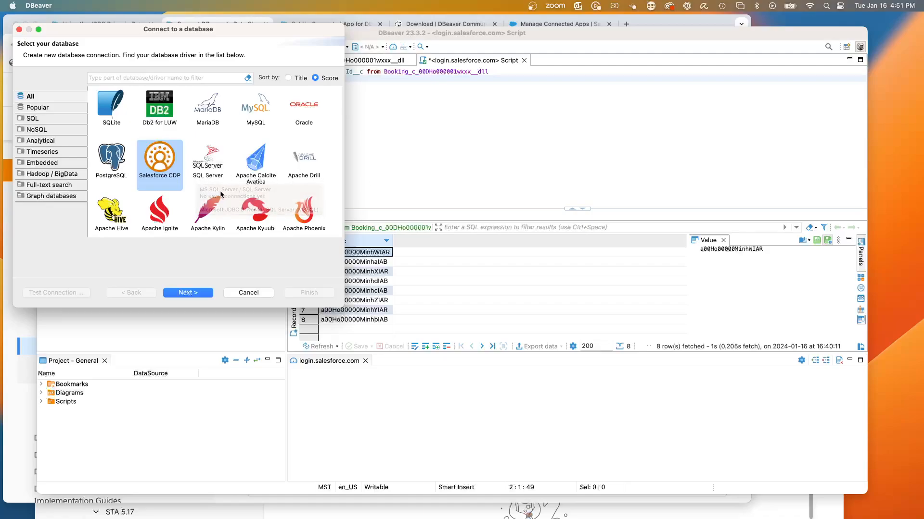
mouse_move(175, 194)
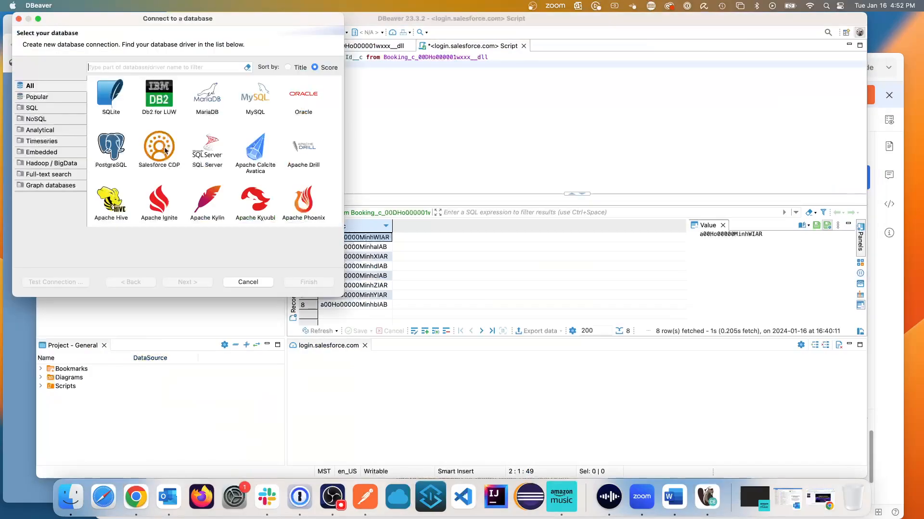
click(159, 149)
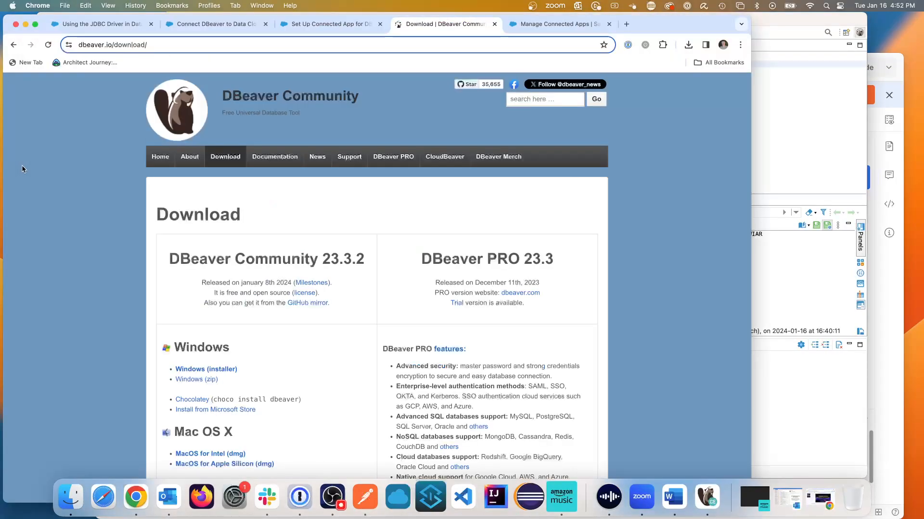
In the Set Up Connected App for DBeaver article, reach and select the five localhost callback URLs
click(330, 23)
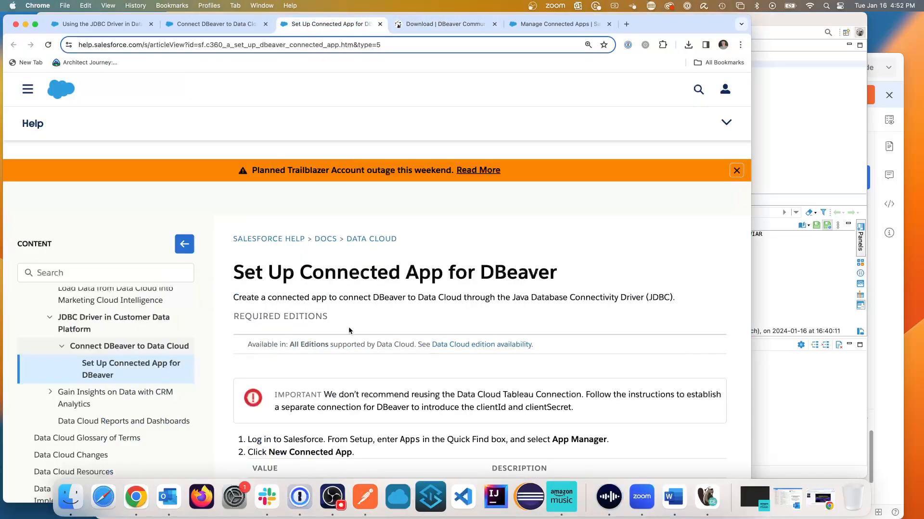
scroll(down, 3)
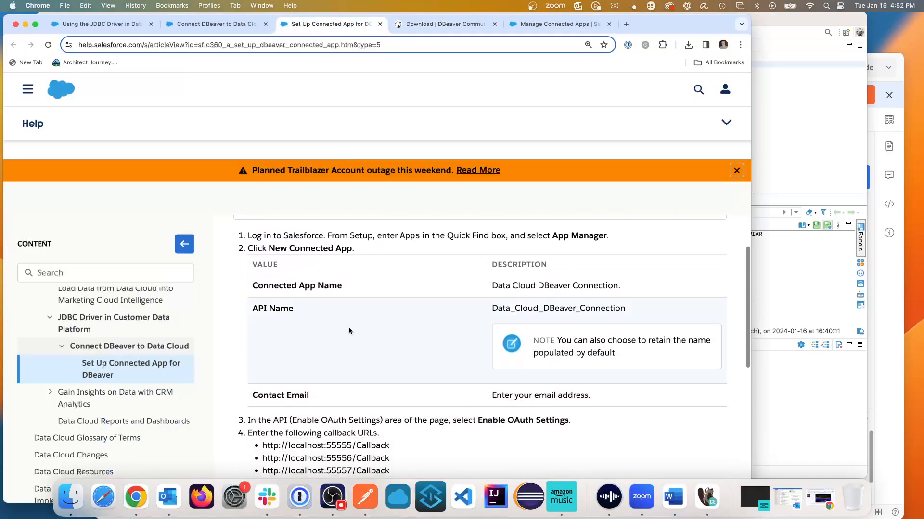
scroll(down, 3)
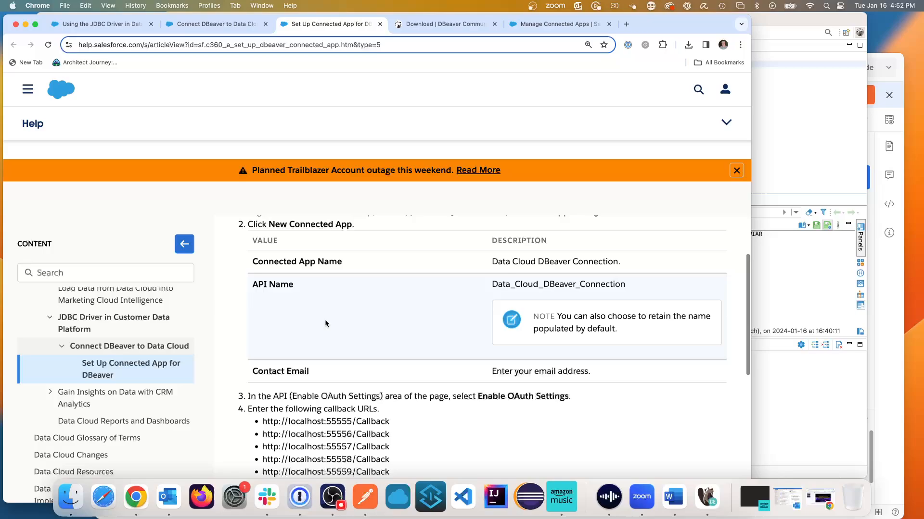
scroll(down, 3)
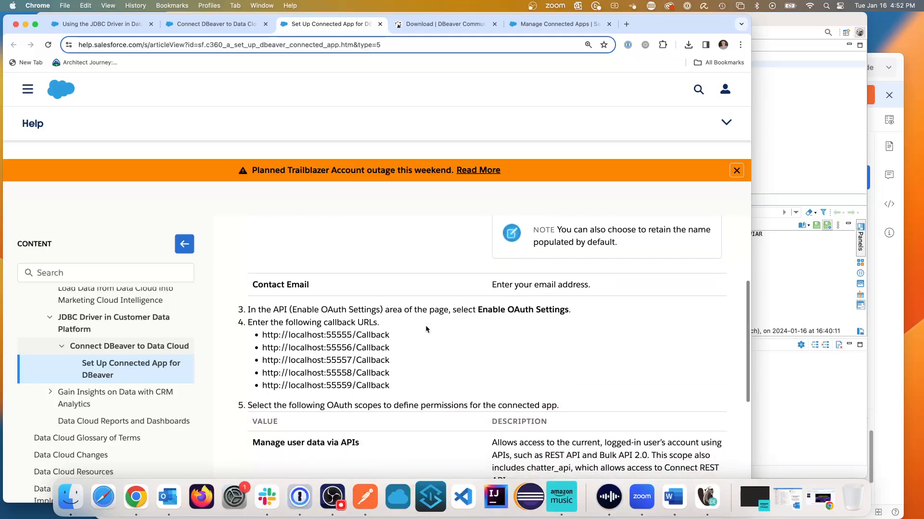
drag(262, 335, 389, 386)
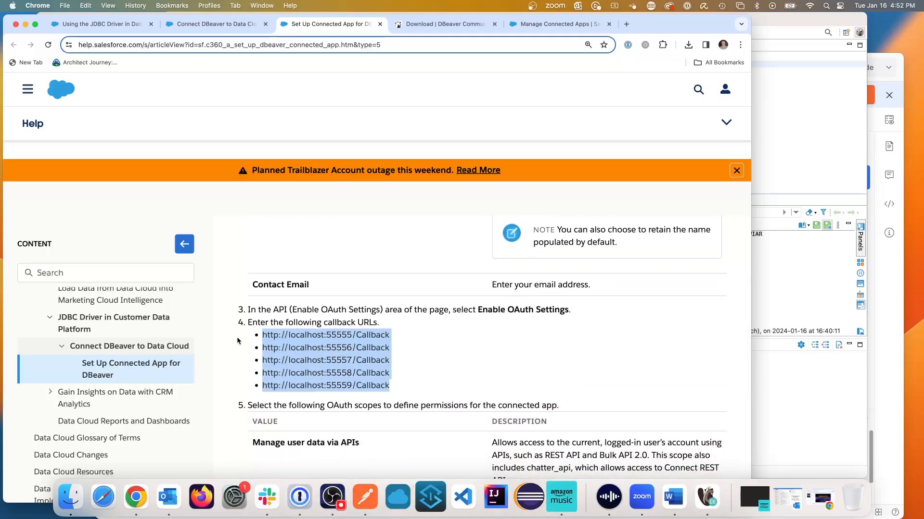
mouse_move(409, 351)
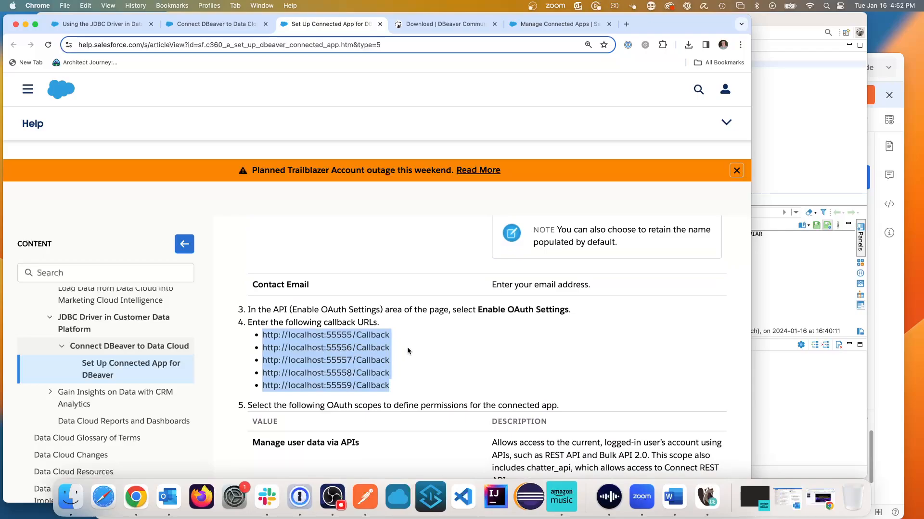
Continue to step 5's OAuth scopes table, including 'Perform ANSI SQL queries on Data Cloud data'
scroll(down, 3)
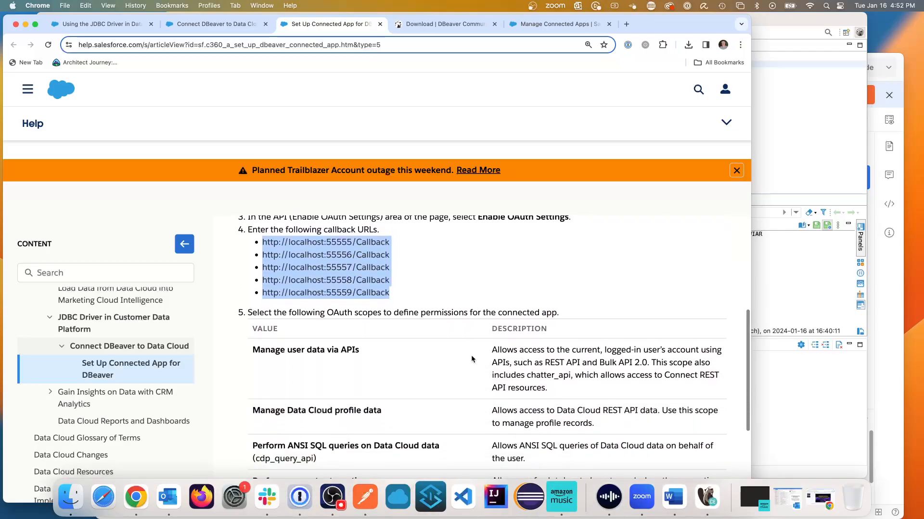
scroll(down, 3)
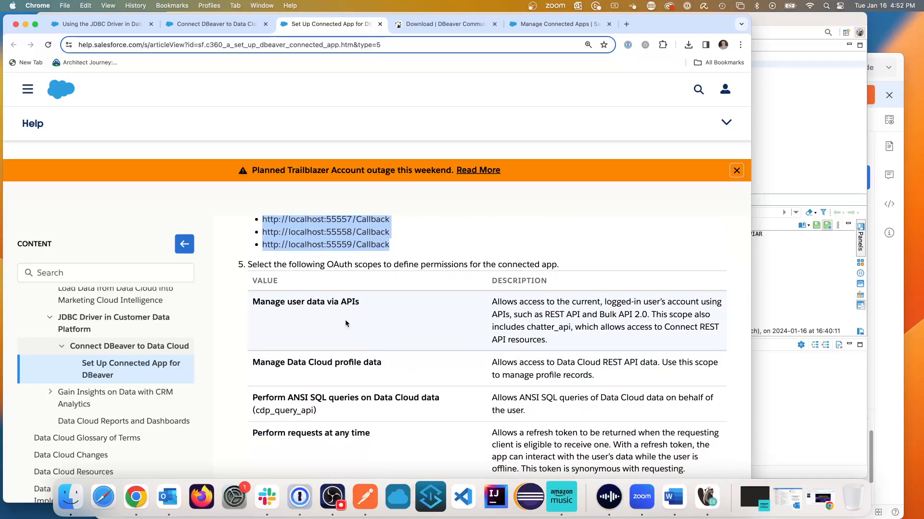
scroll(down, 3)
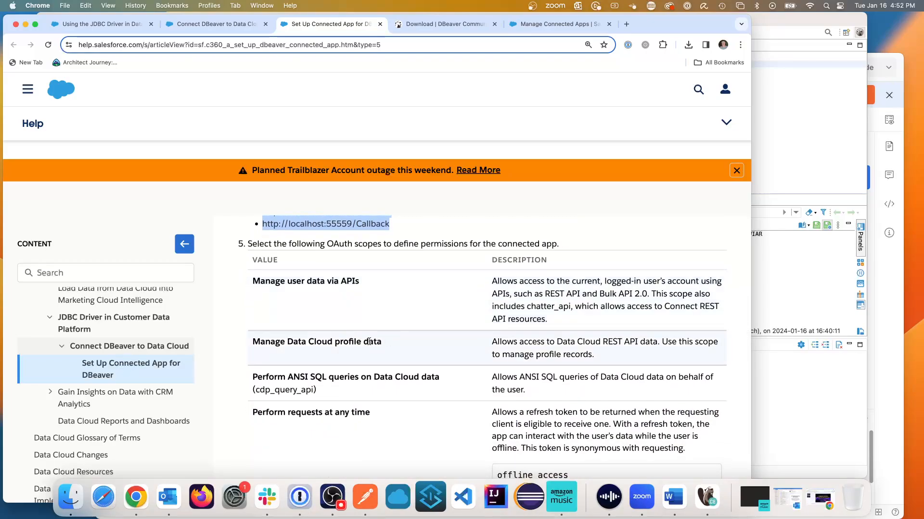
scroll(down, 3)
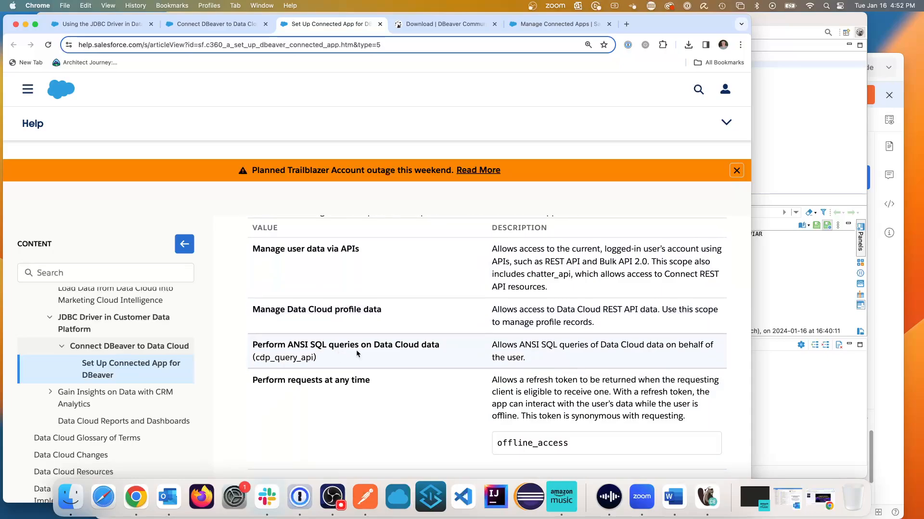
mouse_move(451, 352)
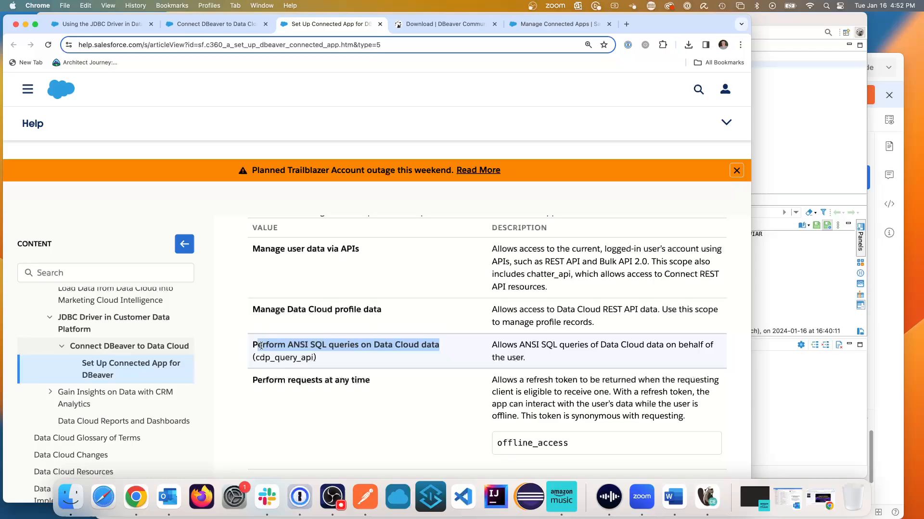
mouse_move(401, 380)
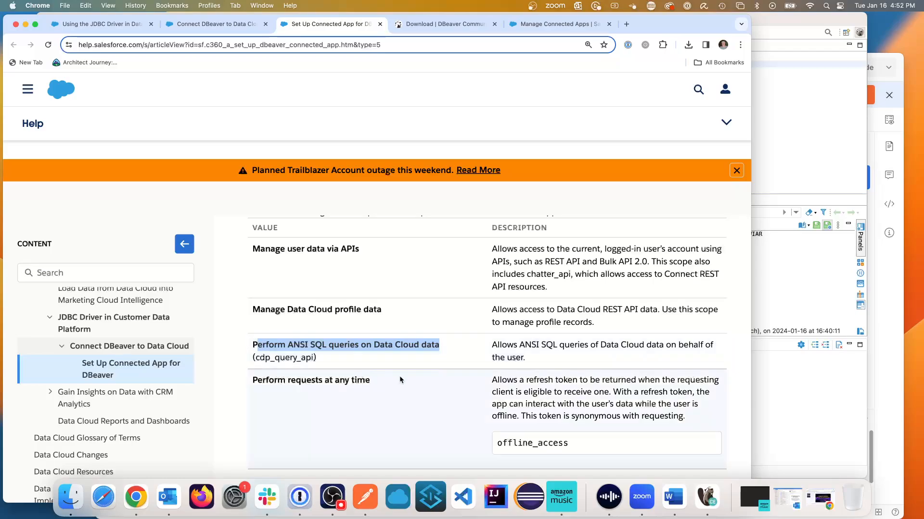
scroll(down, 3)
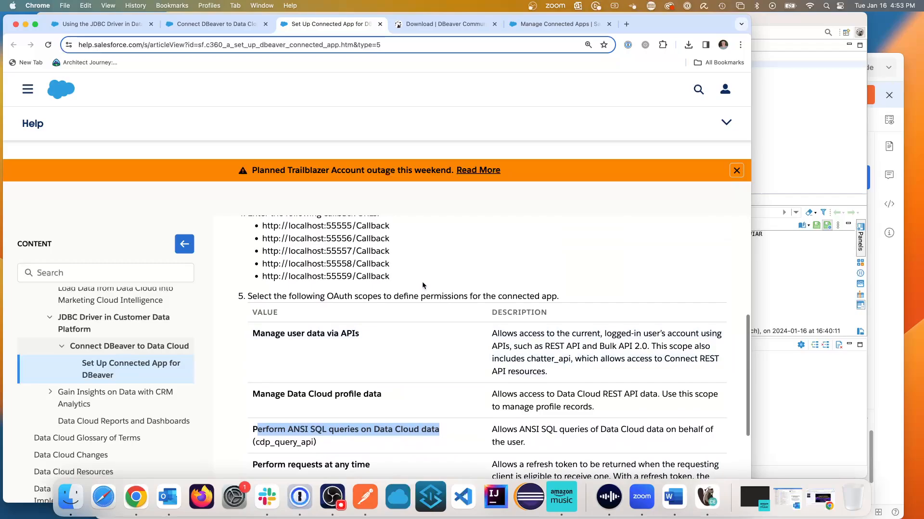
View the Data Cloud DBeaver Connection app's OAuth settings with its scopes and five localhost callback URLs
click(554, 24)
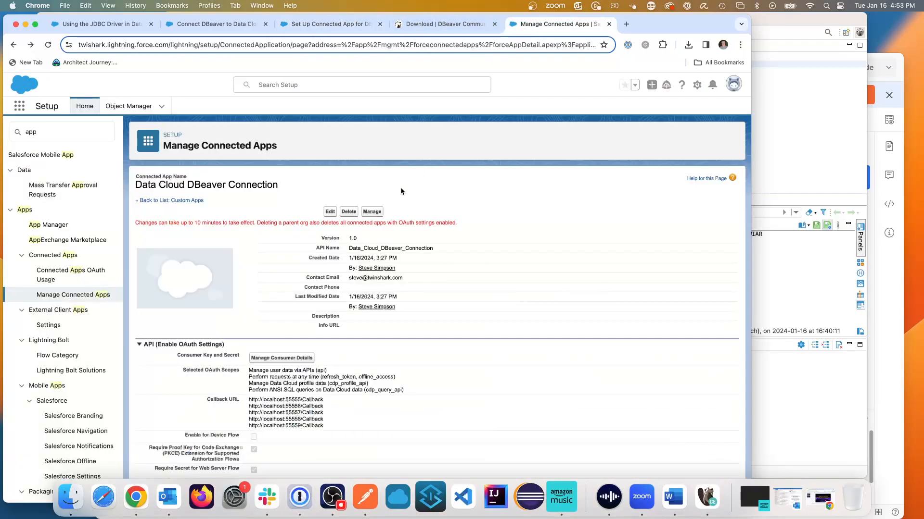
mouse_move(233, 271)
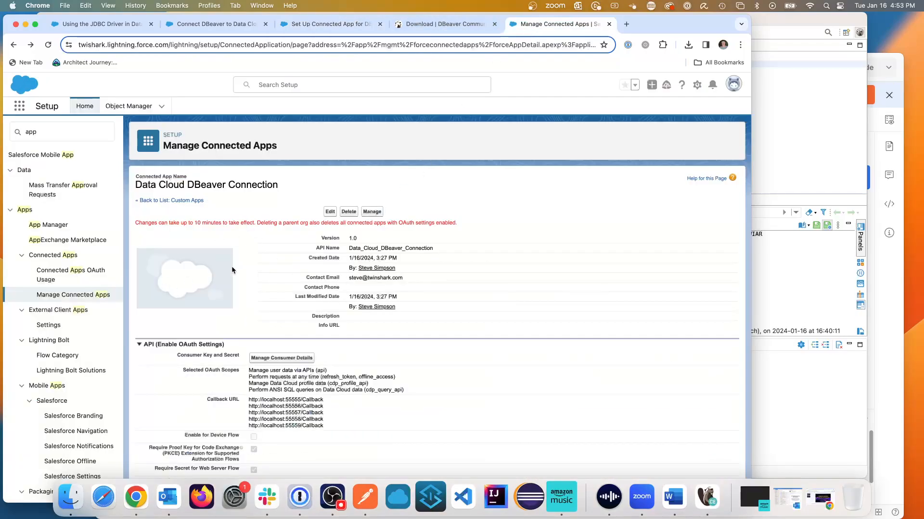
scroll(down, 3)
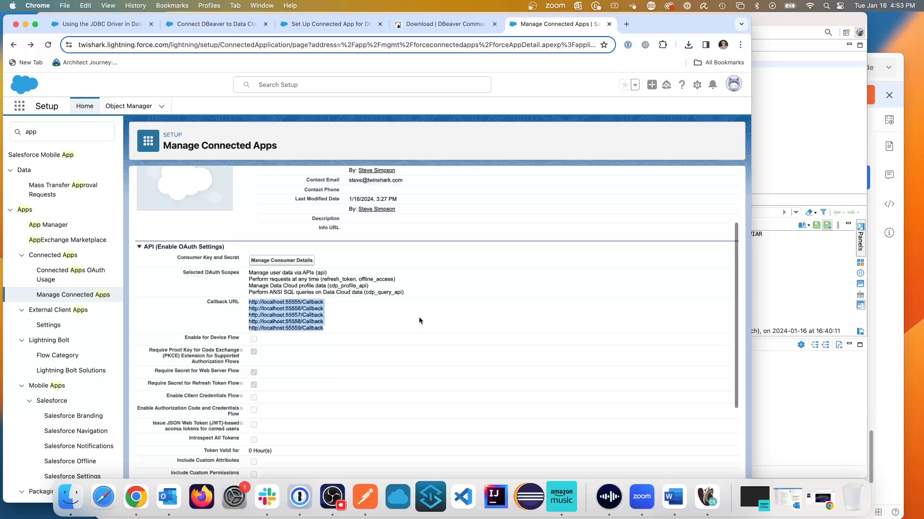
scroll(down, 3)
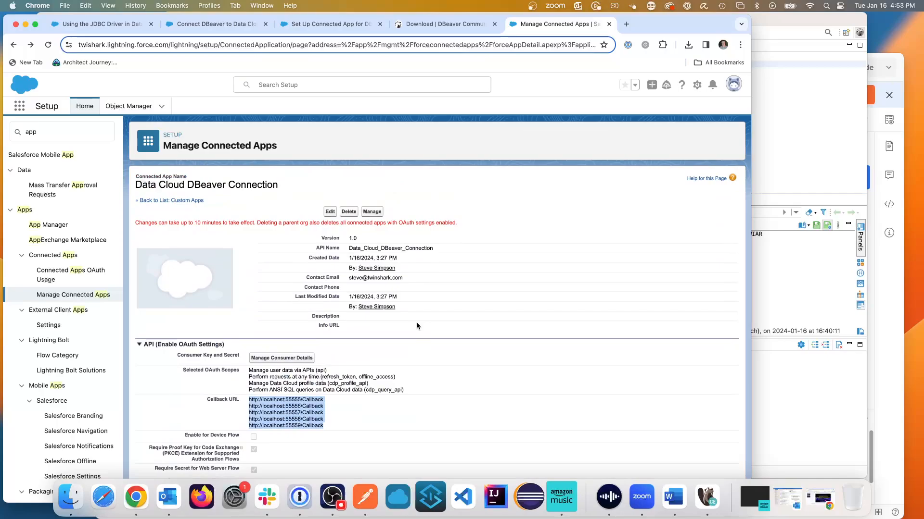
mouse_move(296, 366)
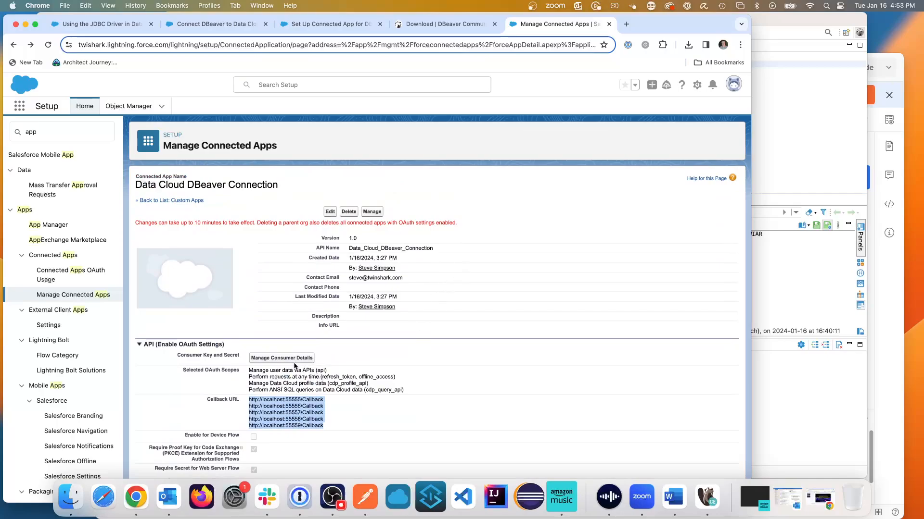
mouse_move(505, 88)
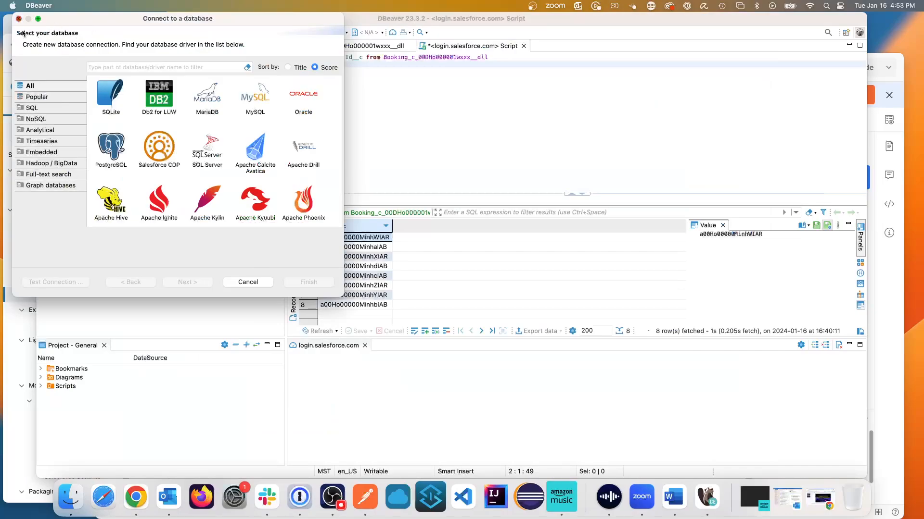
Bring up the context menu on the login.salesforce.com connection to edit it
right_click(72, 75)
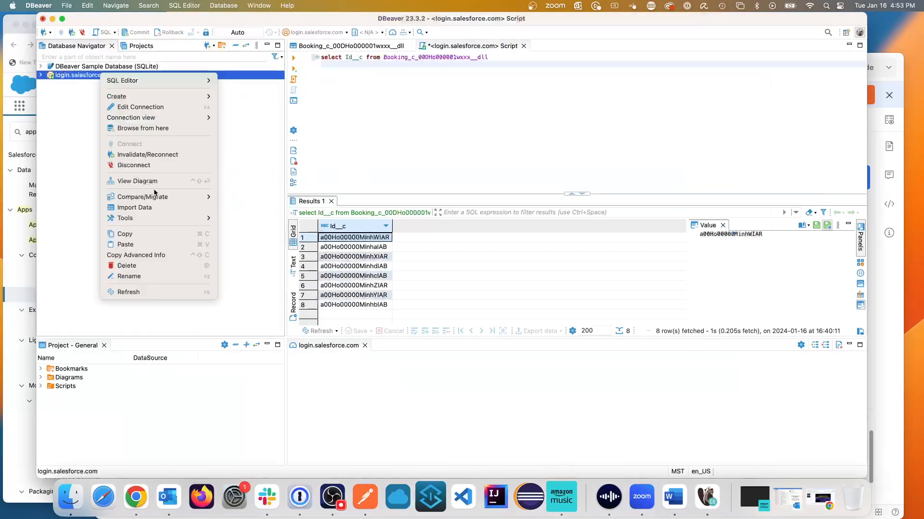
mouse_move(137, 121)
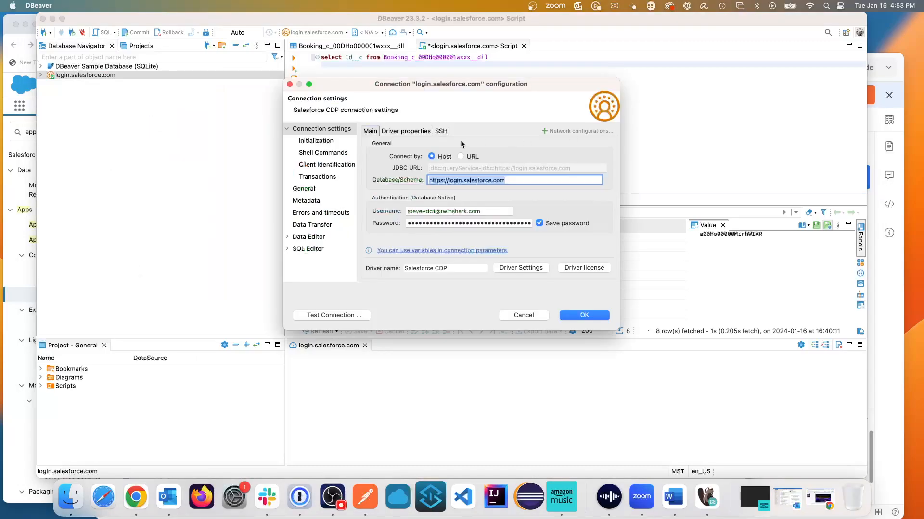
mouse_move(576, 160)
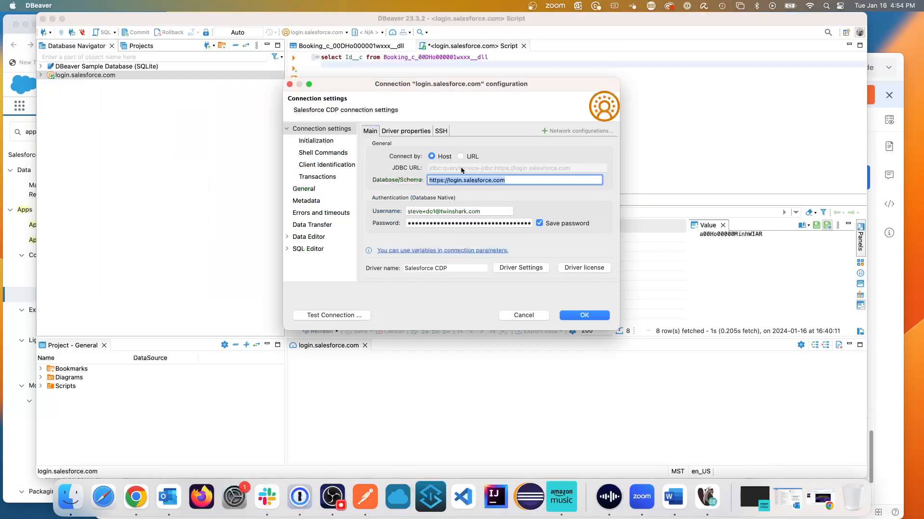
mouse_move(531, 172)
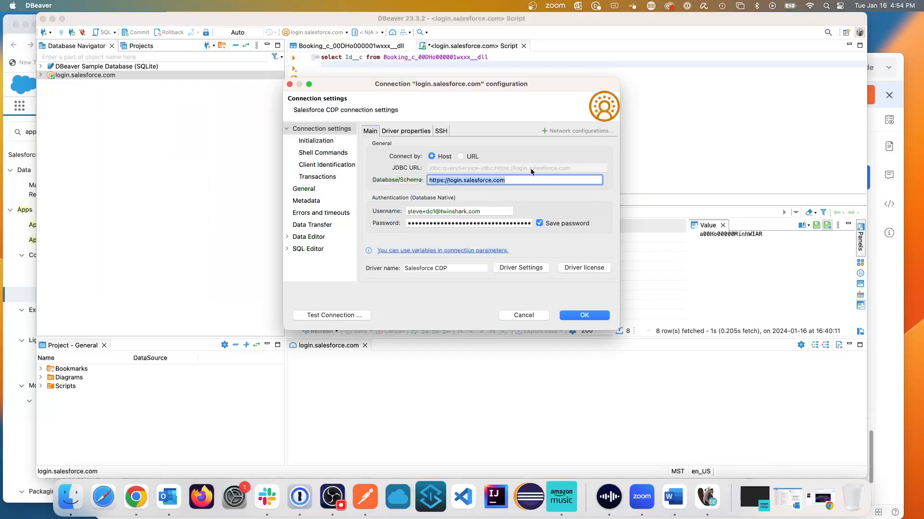
mouse_move(474, 213)
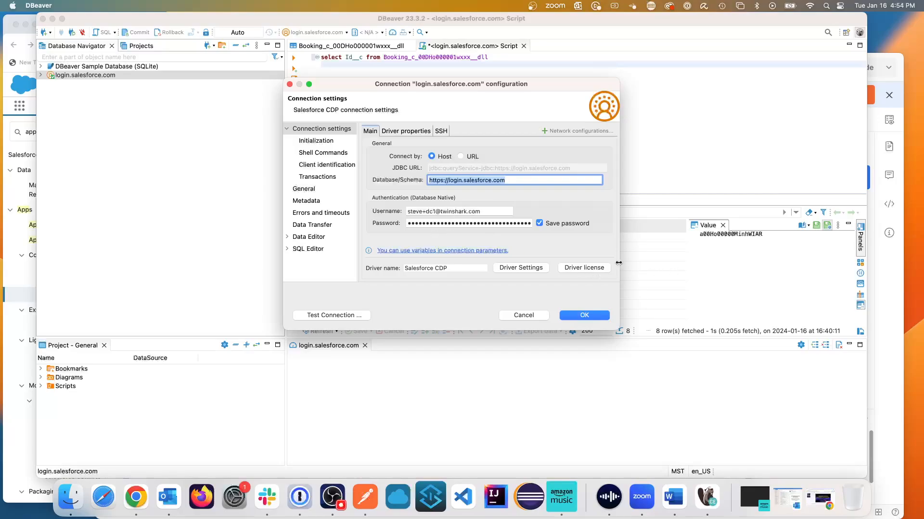
Inspect the clientId and clientSecret driver properties of Salesforce CDP and cancel without saving
click(520, 267)
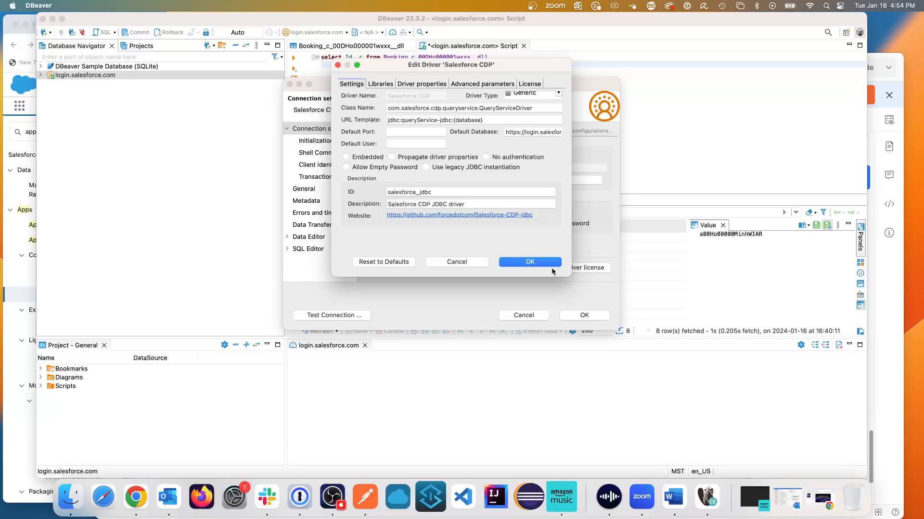
mouse_move(438, 191)
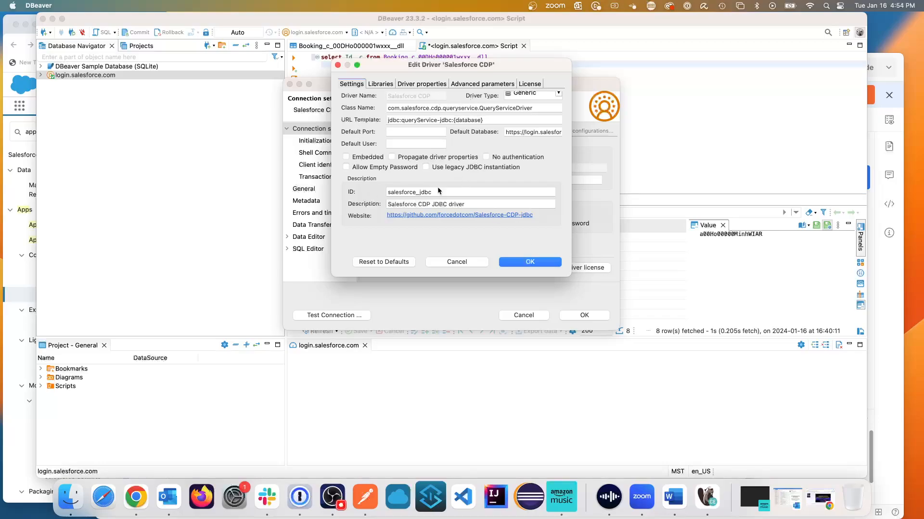
mouse_move(460, 134)
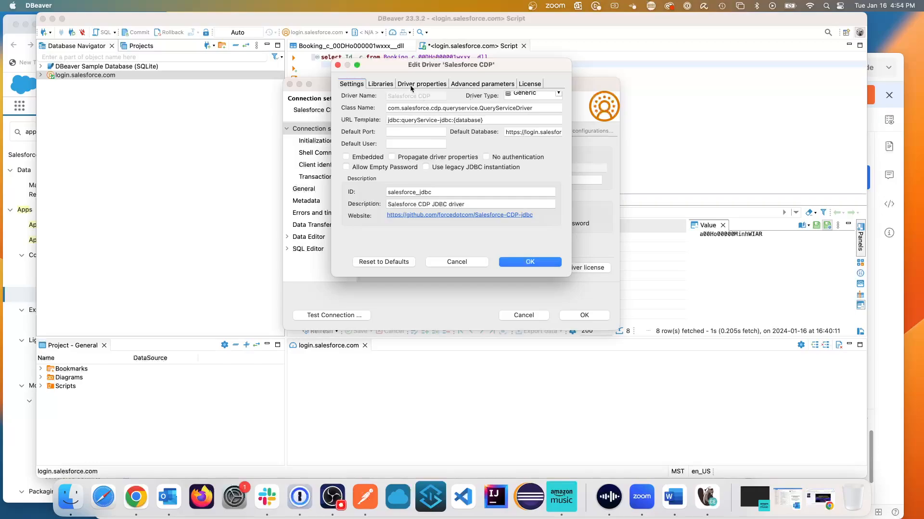
click(422, 84)
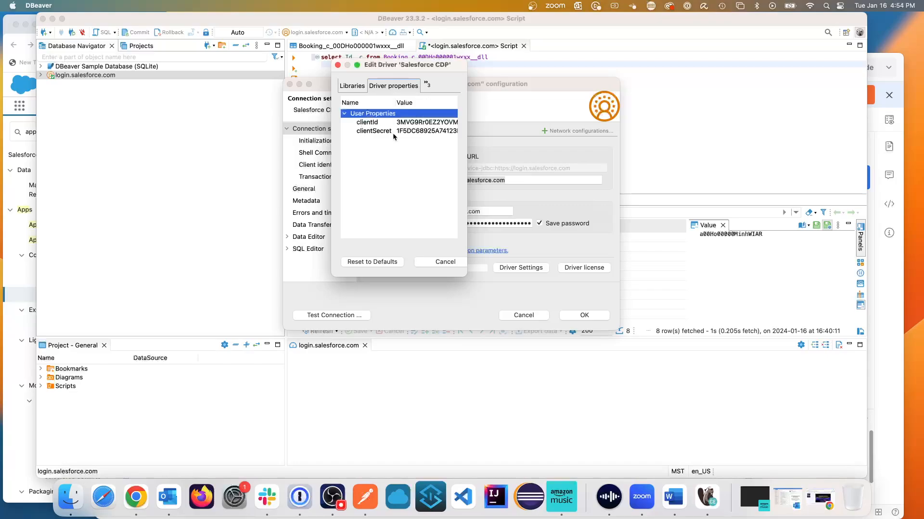
mouse_move(439, 259)
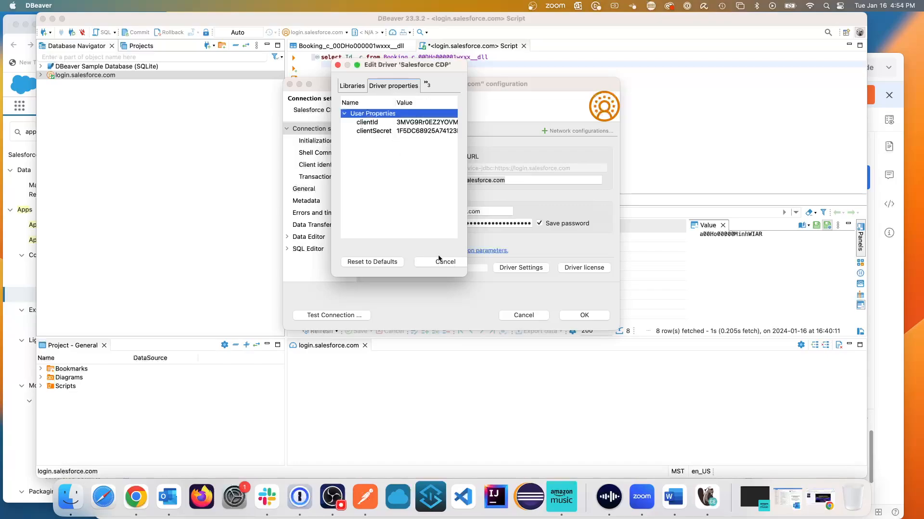
click(444, 262)
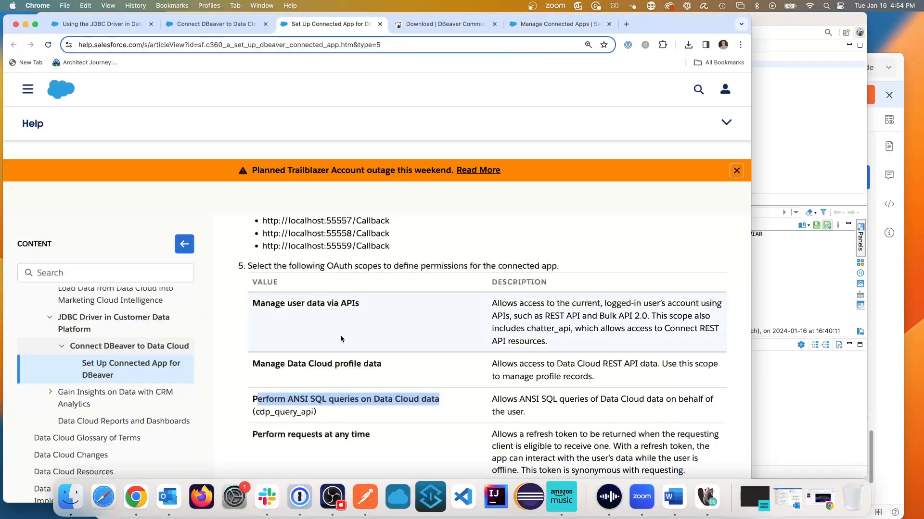
Reach steps 8 and 9 on adding clientId and clientSecret as Driver Properties and highlight the text
scroll(down, 3)
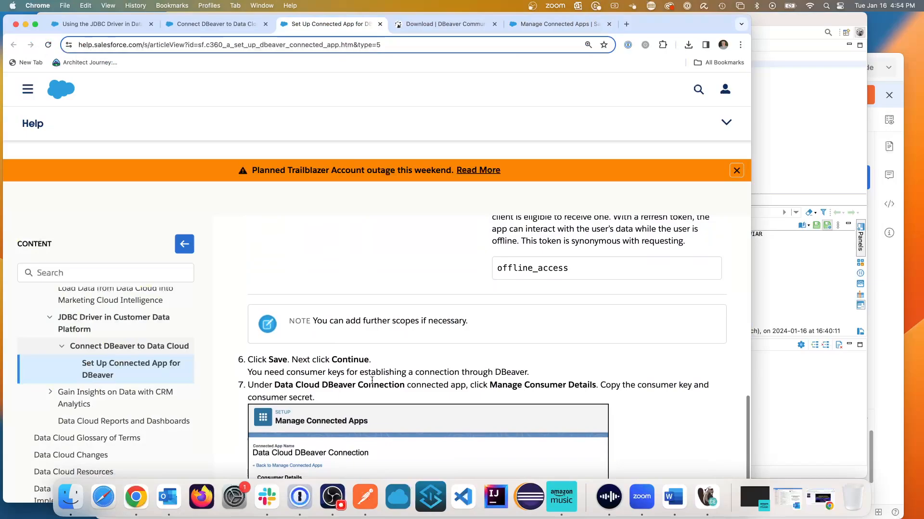
scroll(down, 3)
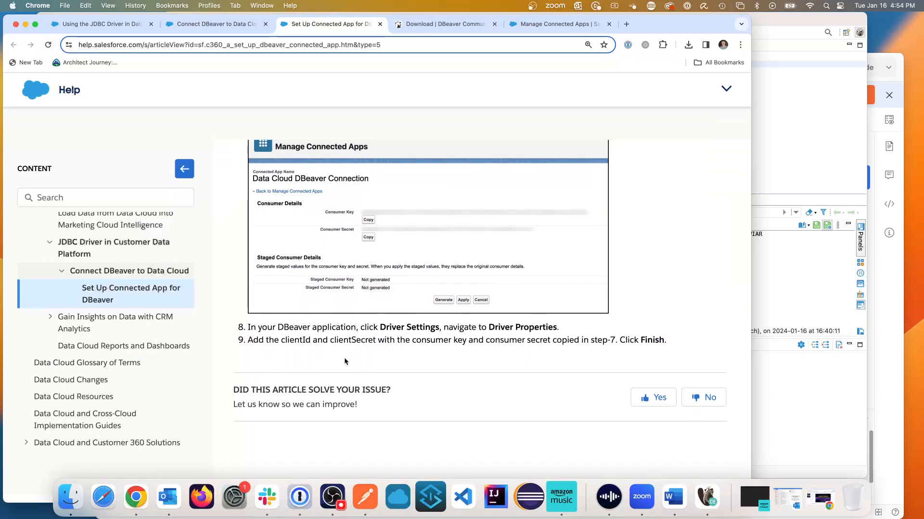
drag(282, 341, 375, 340)
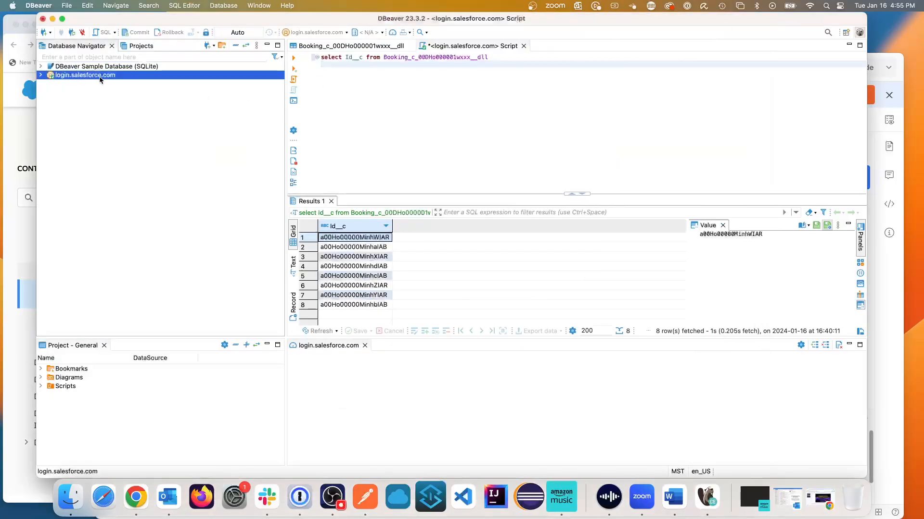
mouse_move(99, 81)
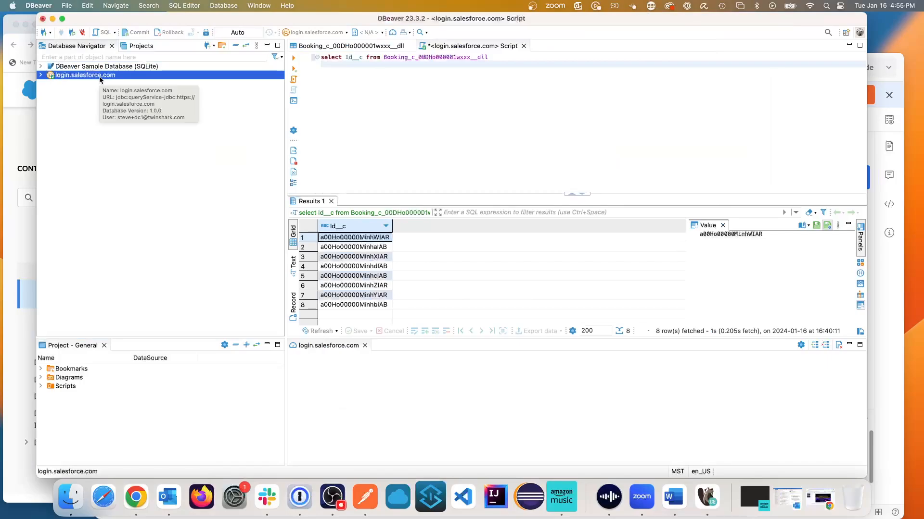
mouse_move(54, 89)
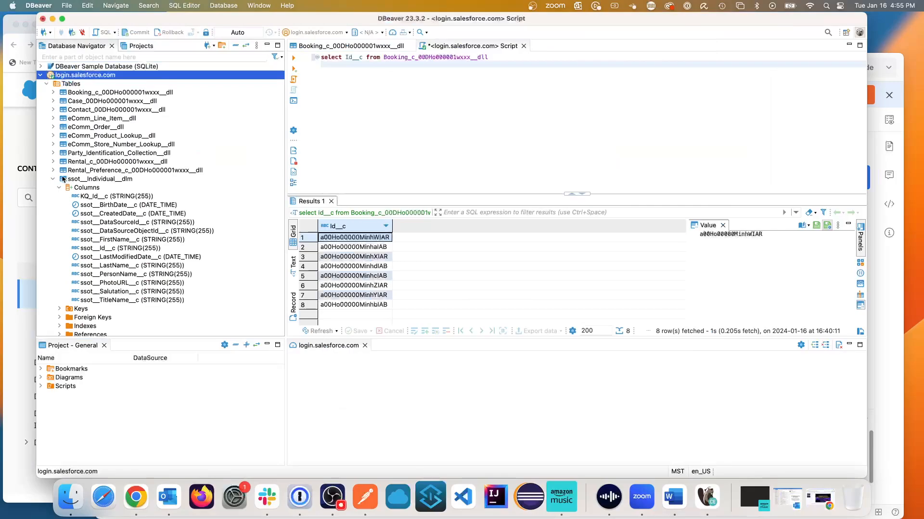
Collapse the ssot__Individual__dlm table's details in Database Navigator after viewing its columns
click(55, 178)
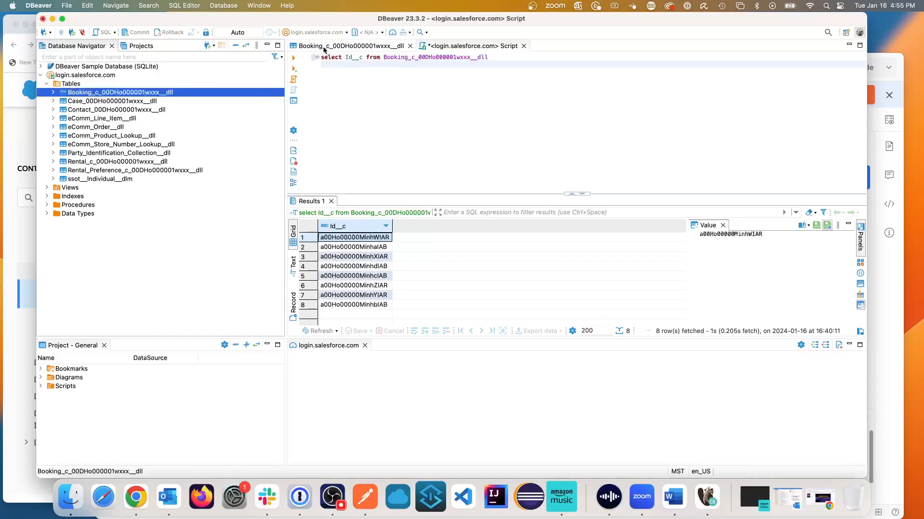
click(352, 46)
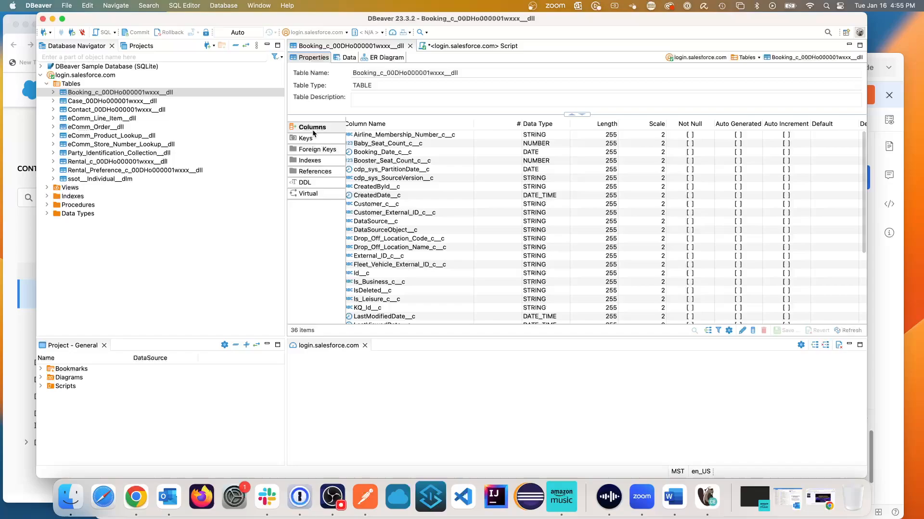
click(316, 149)
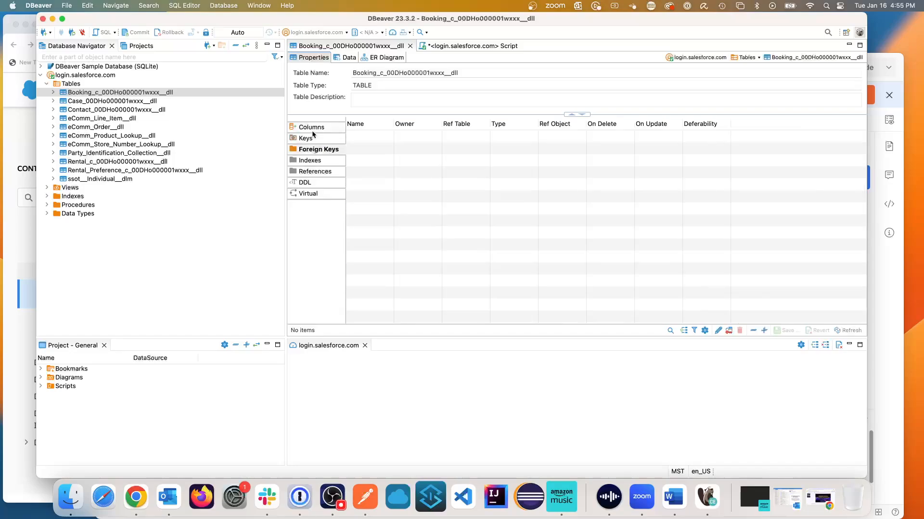
click(310, 127)
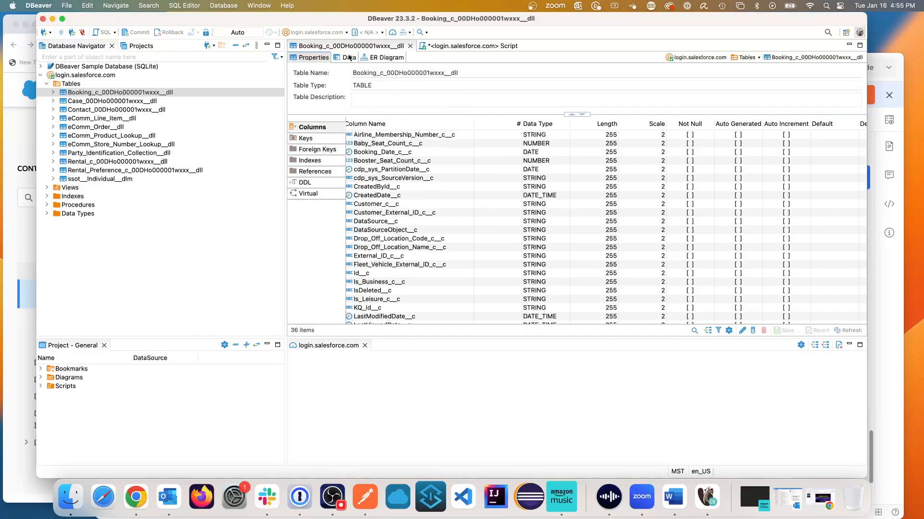
click(348, 57)
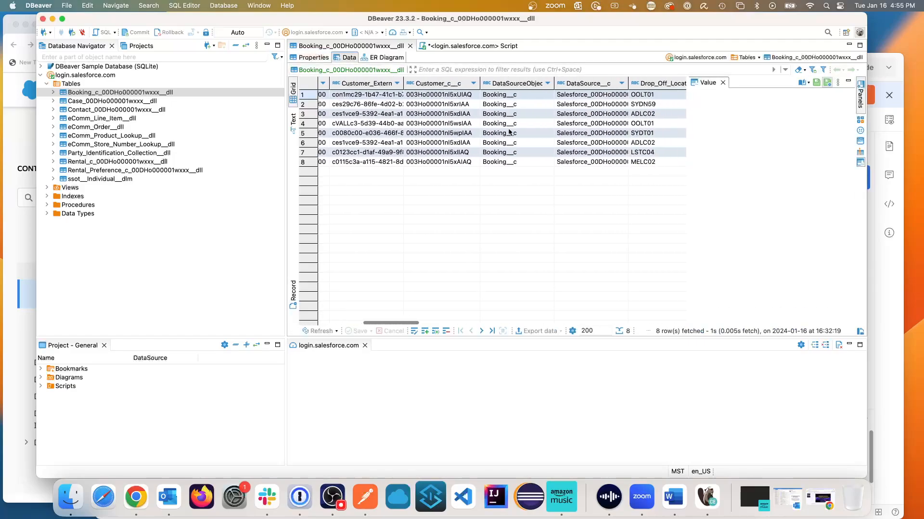
scroll(right, 3)
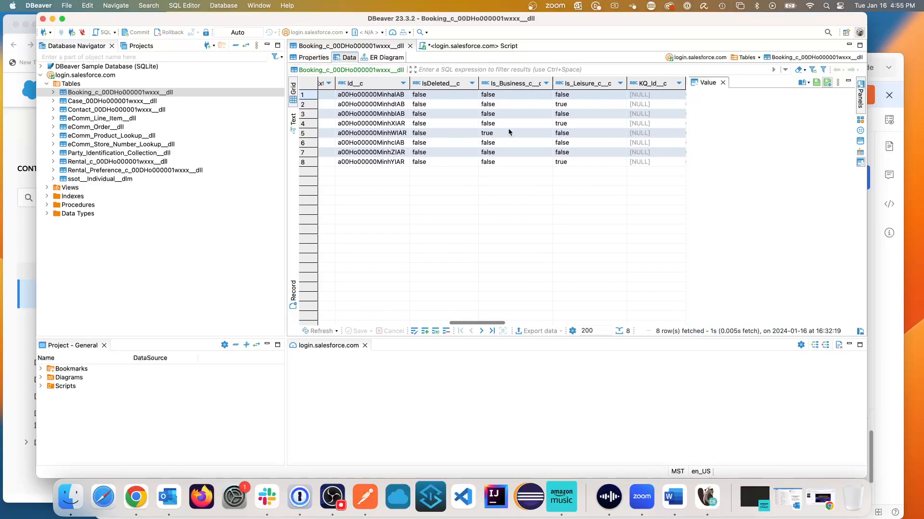
scroll(right, 3)
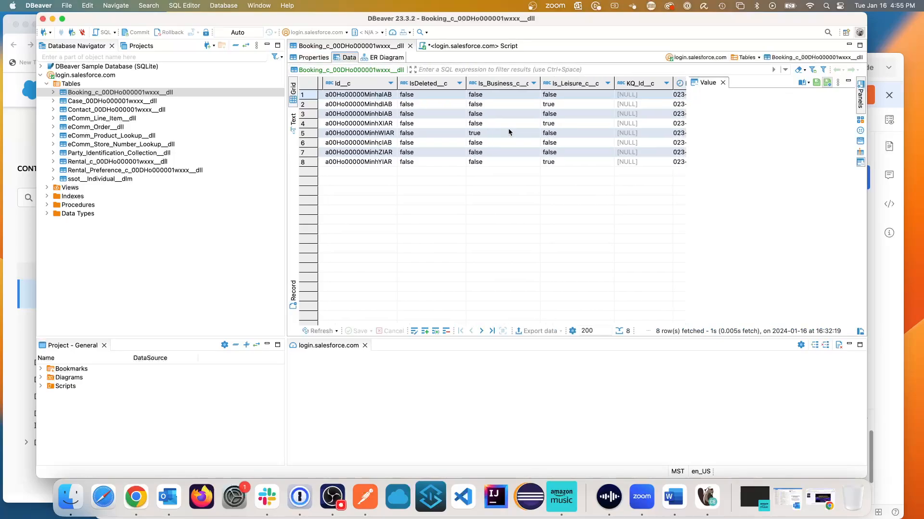
mouse_move(609, 137)
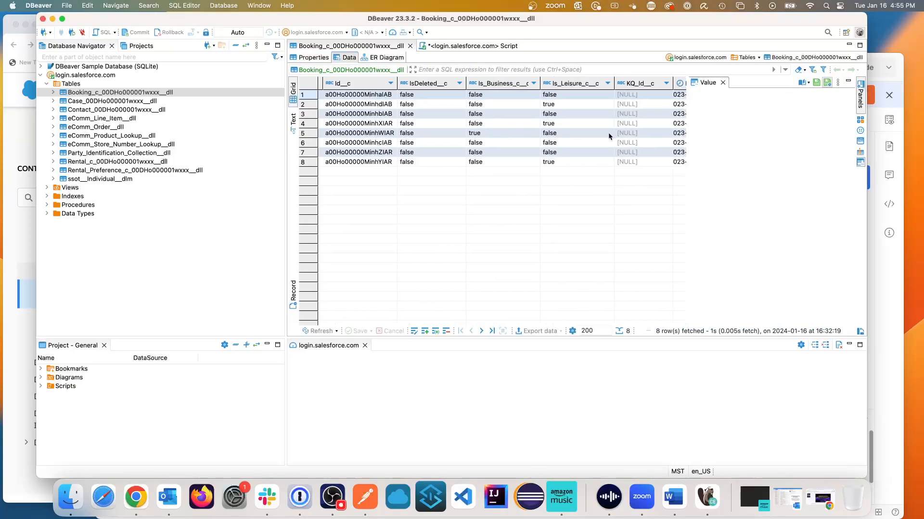
click(470, 46)
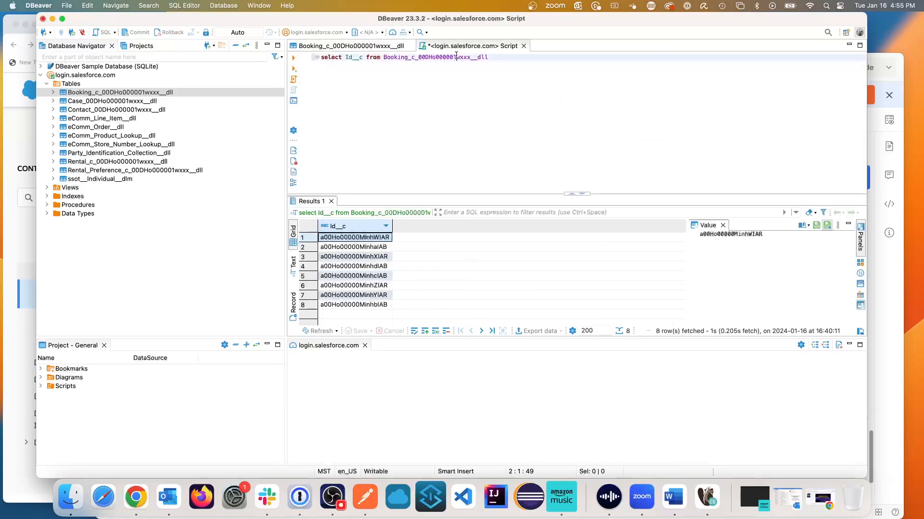
click(345, 57)
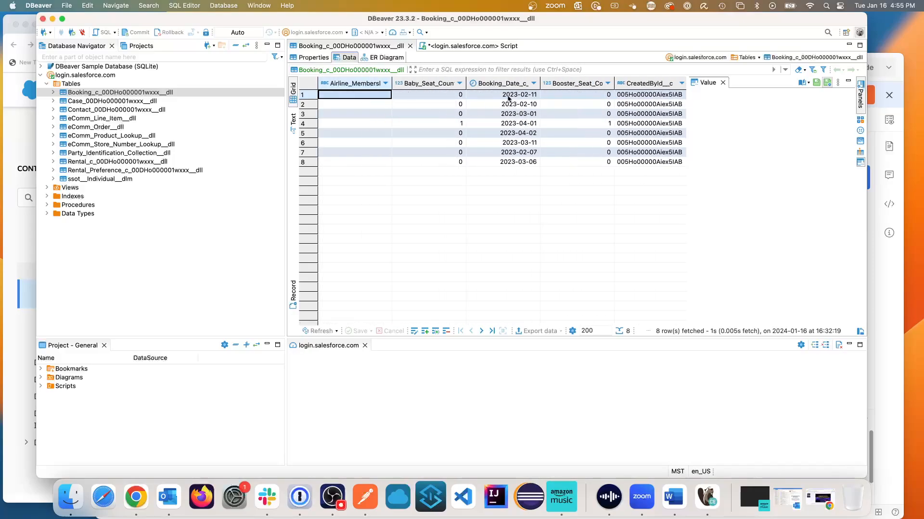
scroll(right, 3)
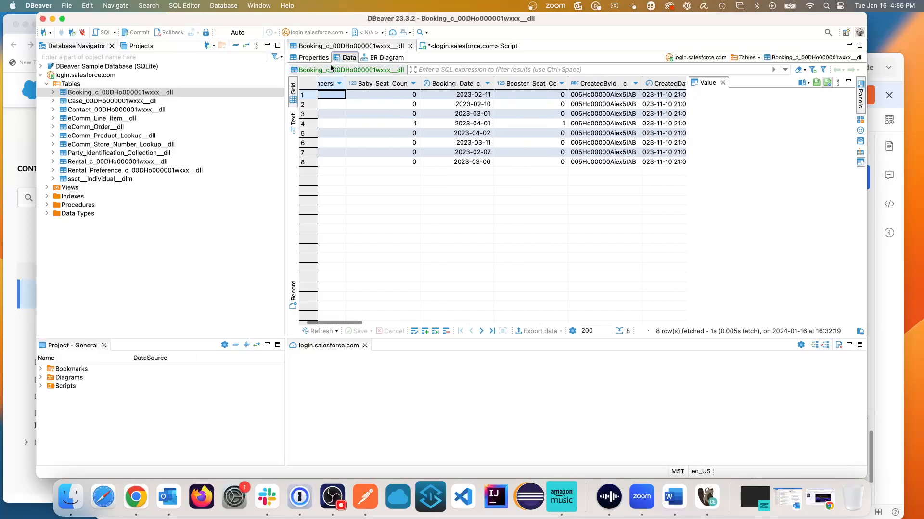
click(314, 57)
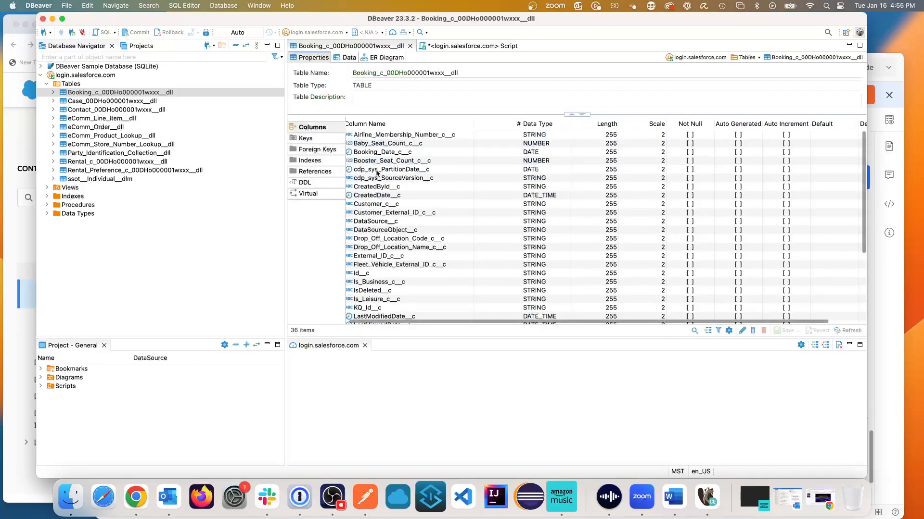
scroll(down, 3)
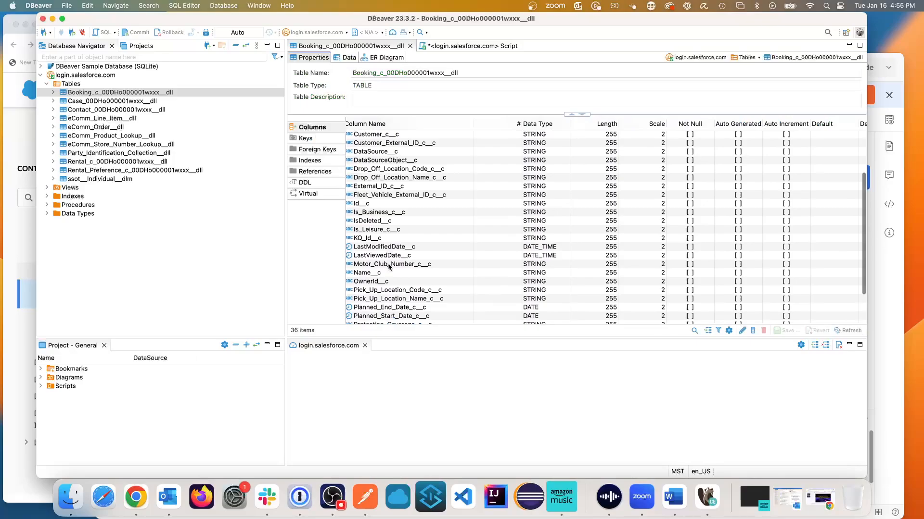
scroll(down, 3)
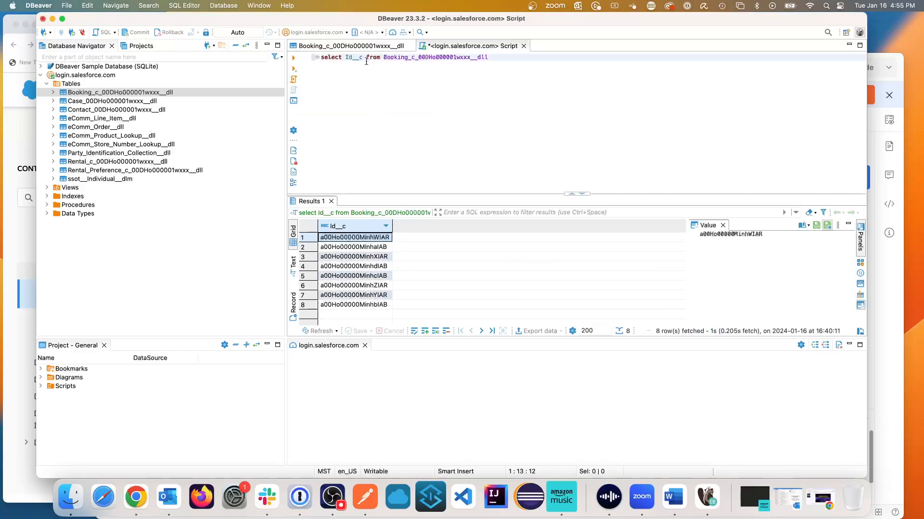
text(, Name__c)
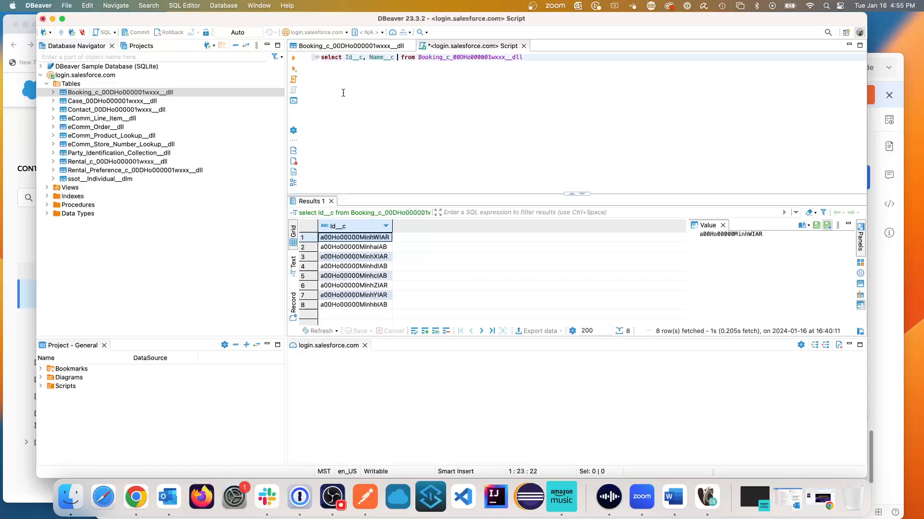
click(293, 58)
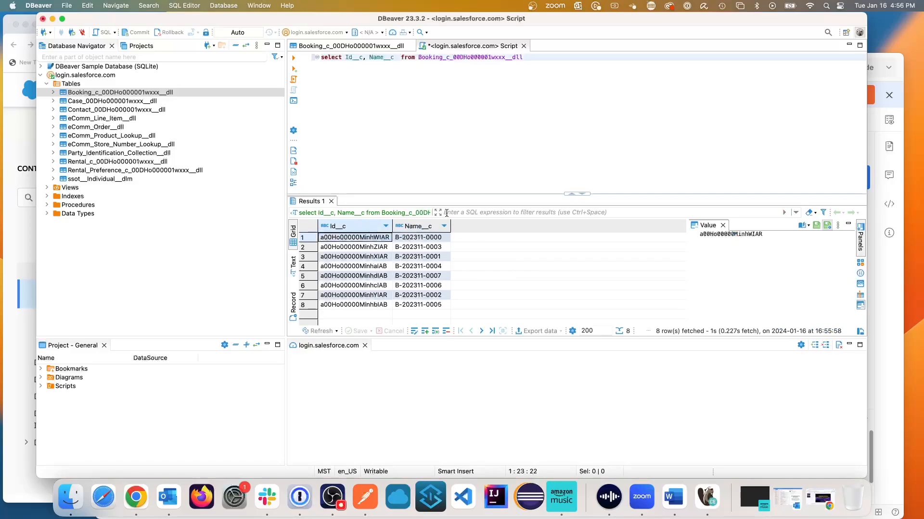
mouse_move(489, 191)
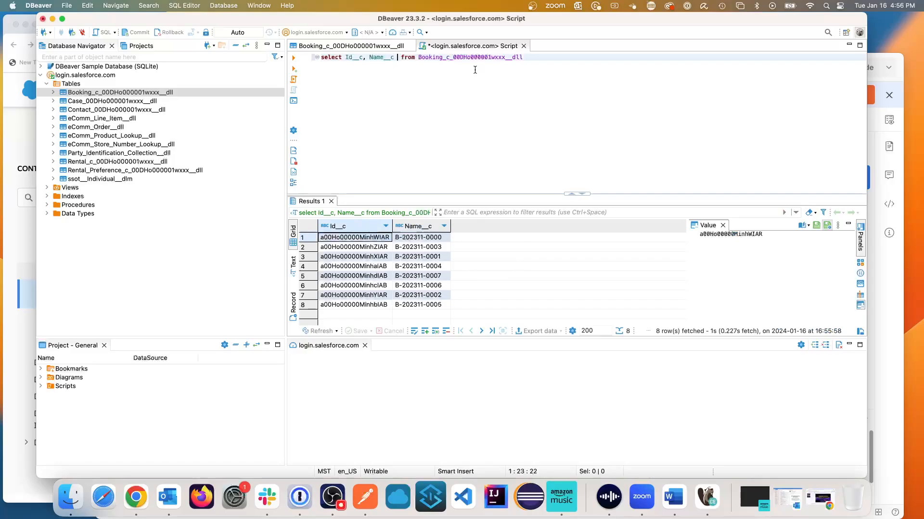
mouse_move(408, 154)
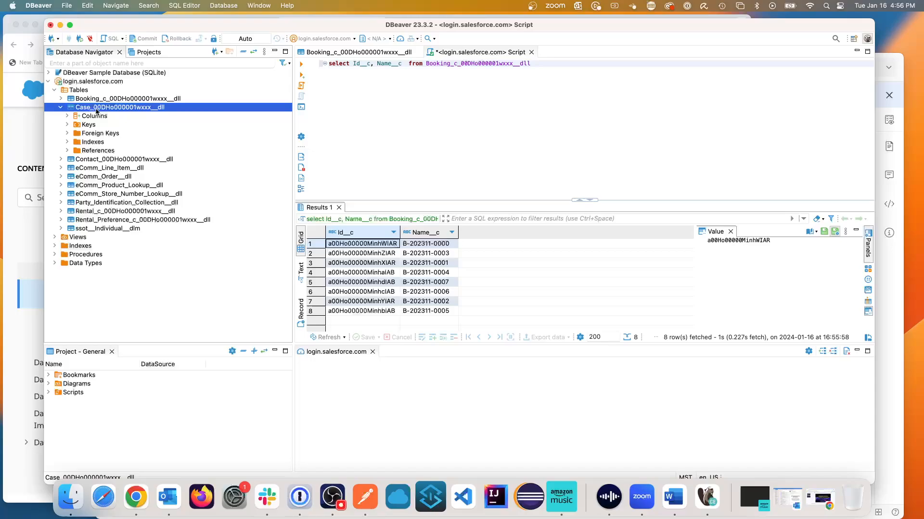
Open Case_00DHo000001wxxx__dll and view its five rows with priorities like P1 - Escalated High
double_click(118, 107)
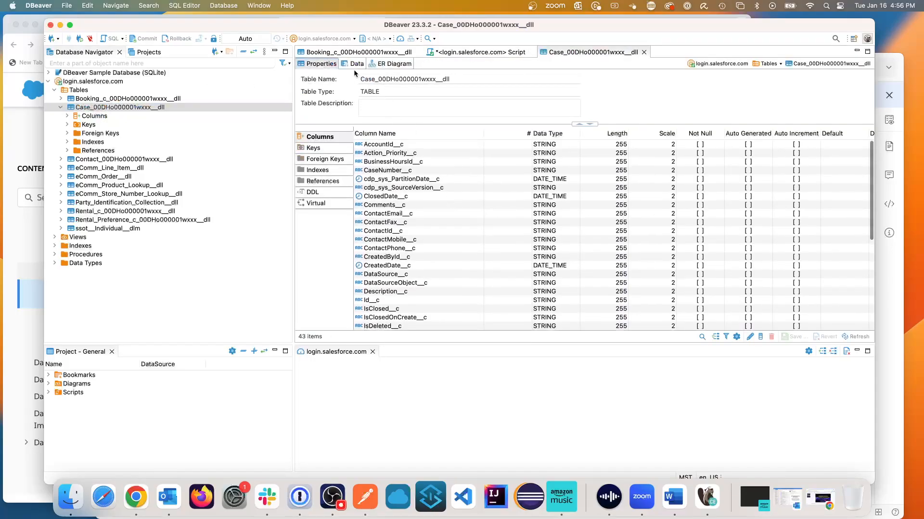
click(355, 64)
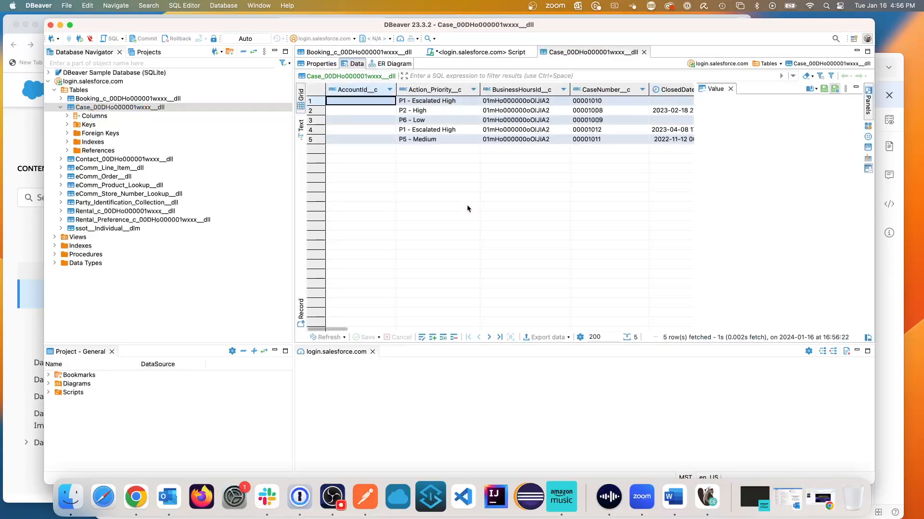
mouse_move(437, 136)
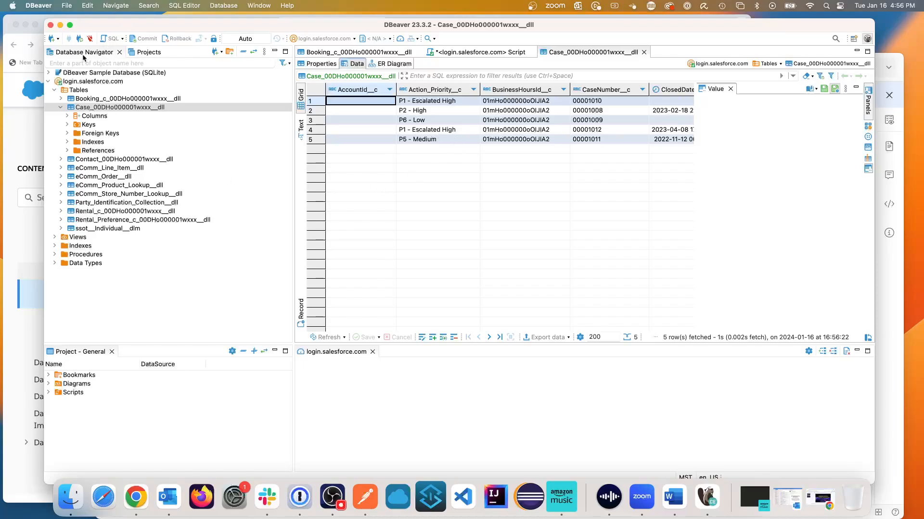
mouse_move(187, 52)
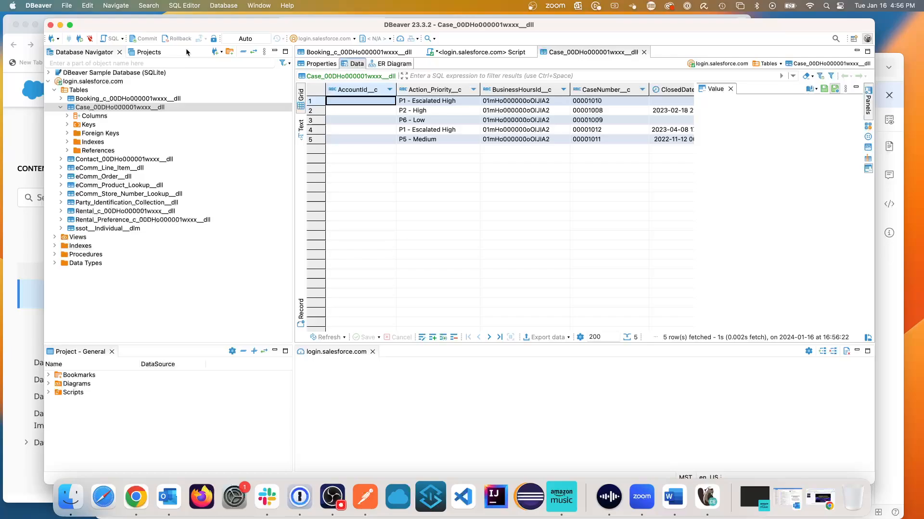
mouse_move(195, 269)
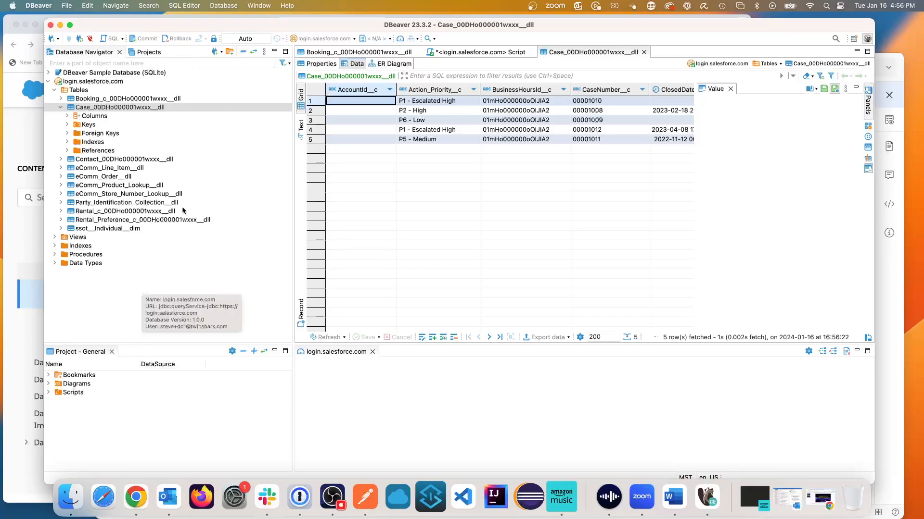
mouse_move(263, 123)
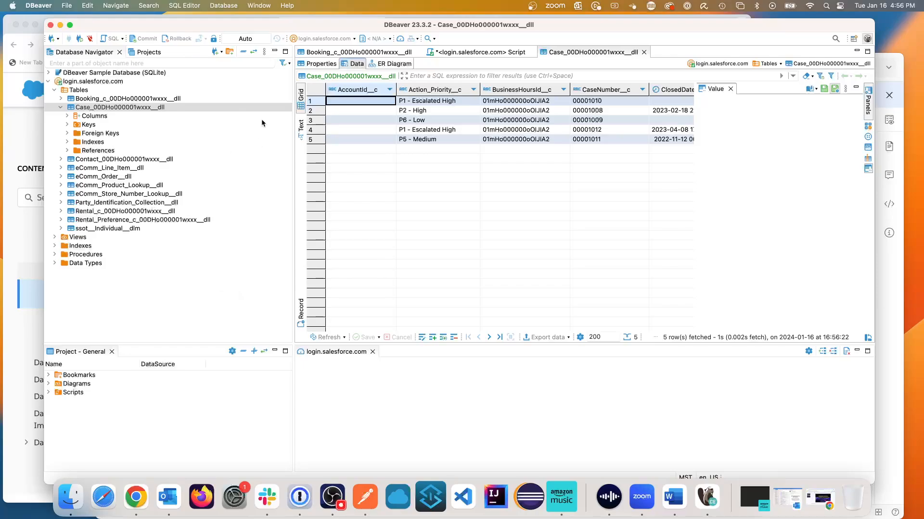
mouse_move(19, 97)
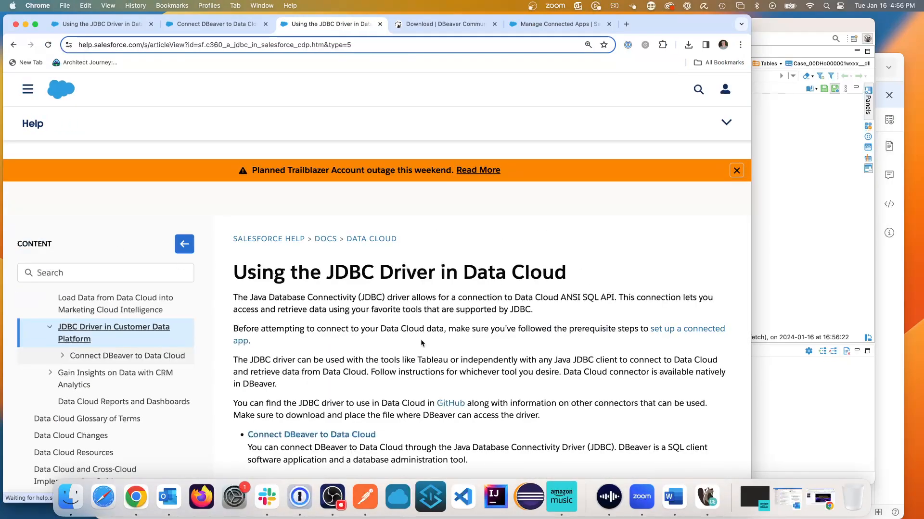
Scroll through the 'Using the JDBC Driver in Data Cloud' Salesforce Help article in Chrome
scroll(down, 3)
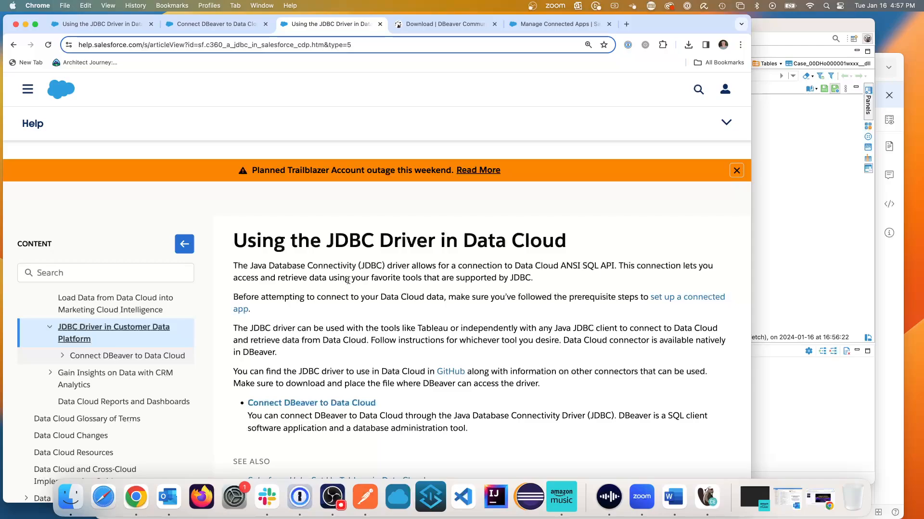
mouse_move(828, 260)
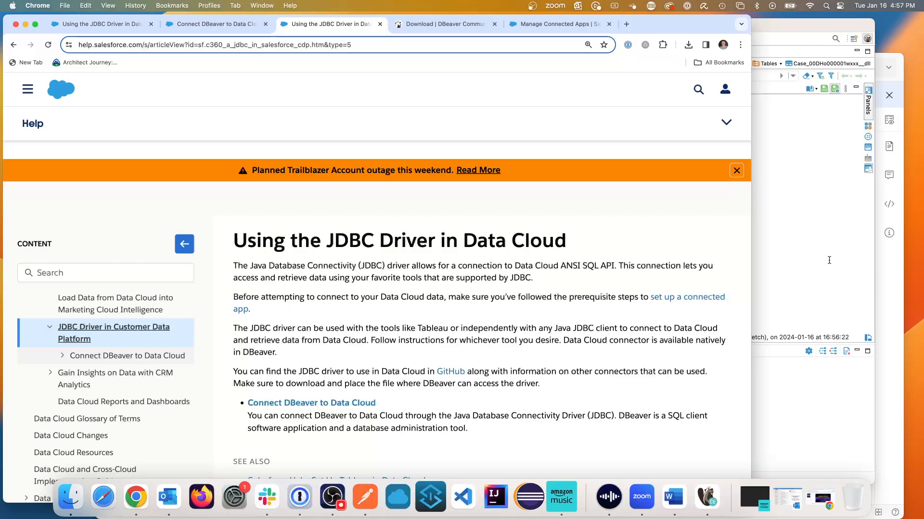
mouse_move(789, 55)
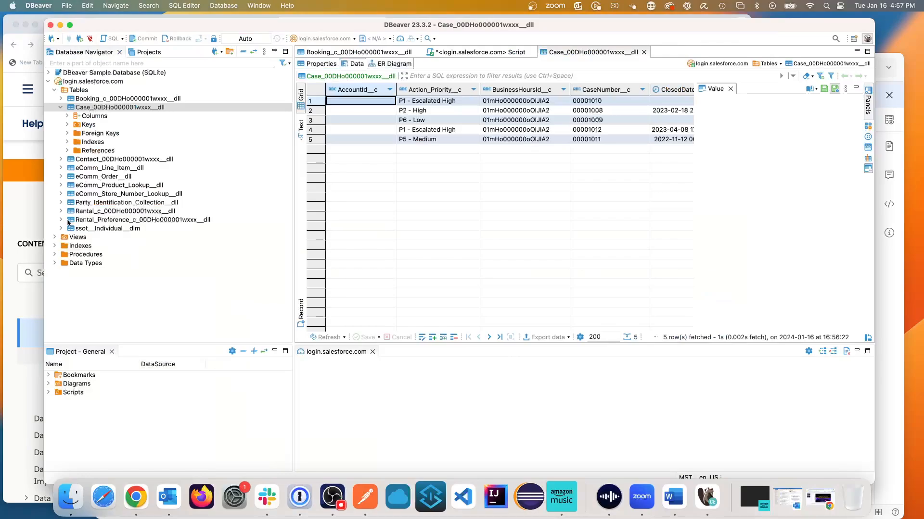
Open Rental_c_00DHo000001wxxx__dll and browse its 22 rows of driver license countries, expiry dates and numbers
click(61, 210)
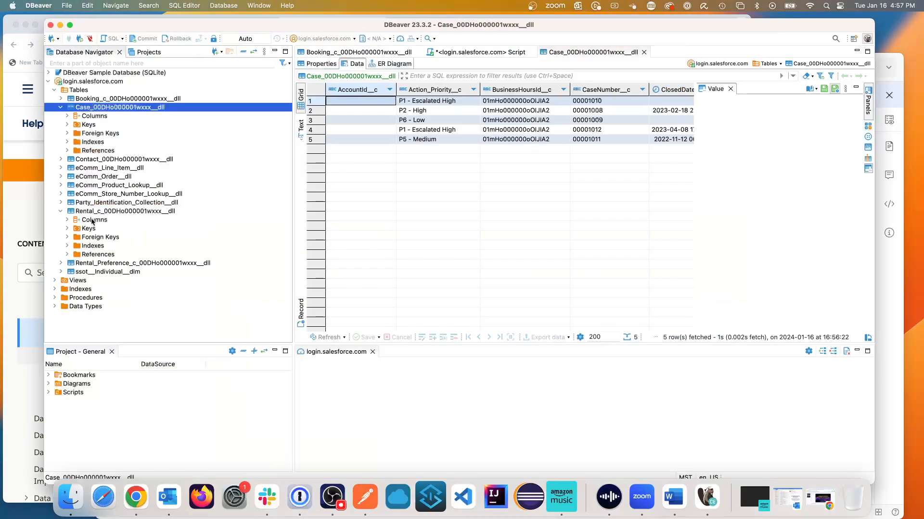
double_click(127, 211)
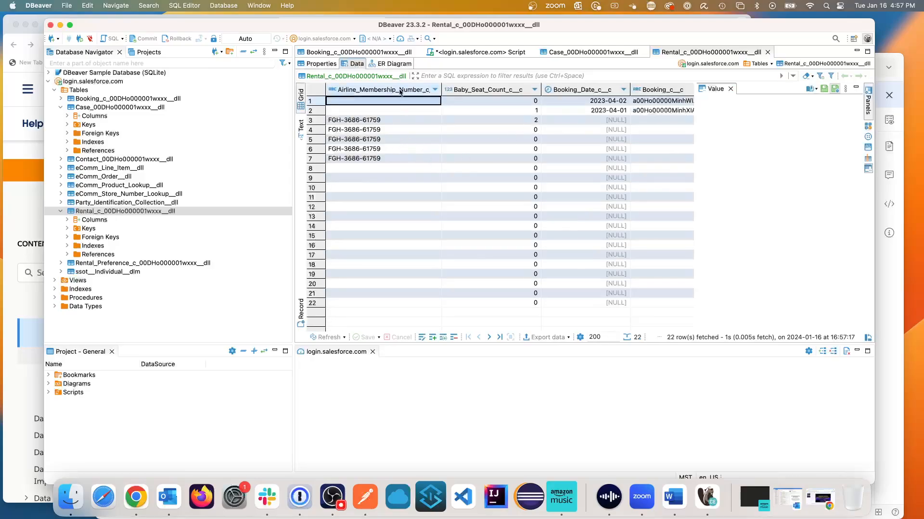
scroll(right, 3)
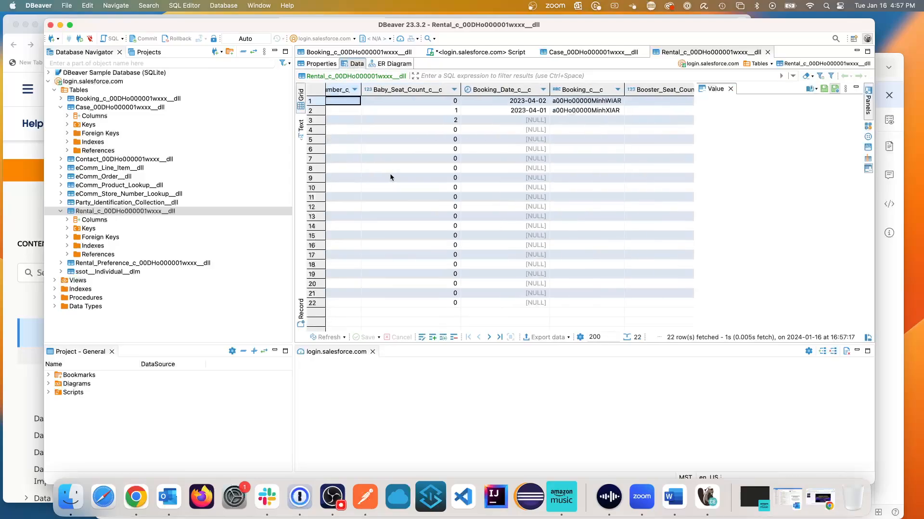
scroll(right, 3)
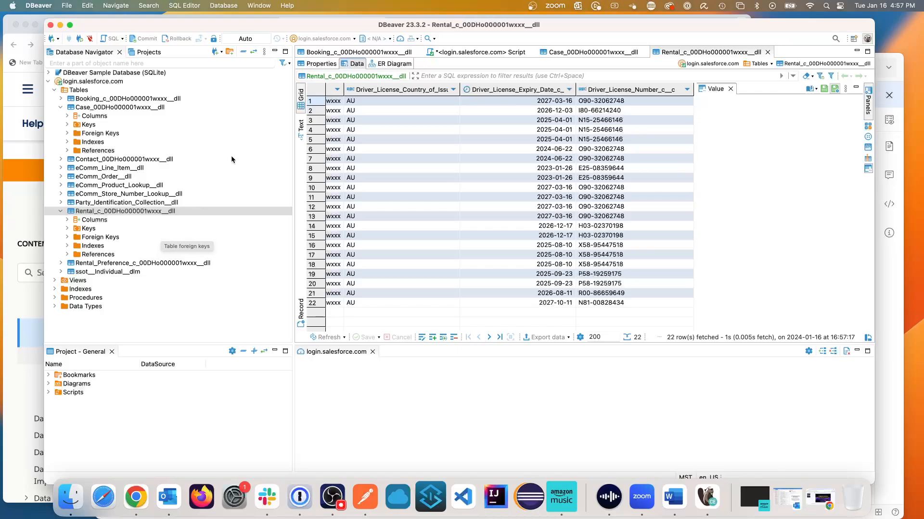
mouse_move(156, 100)
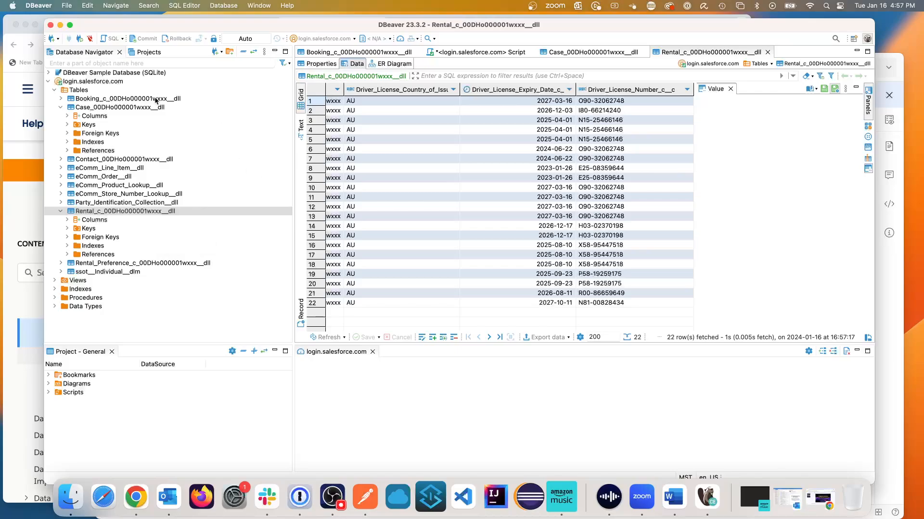